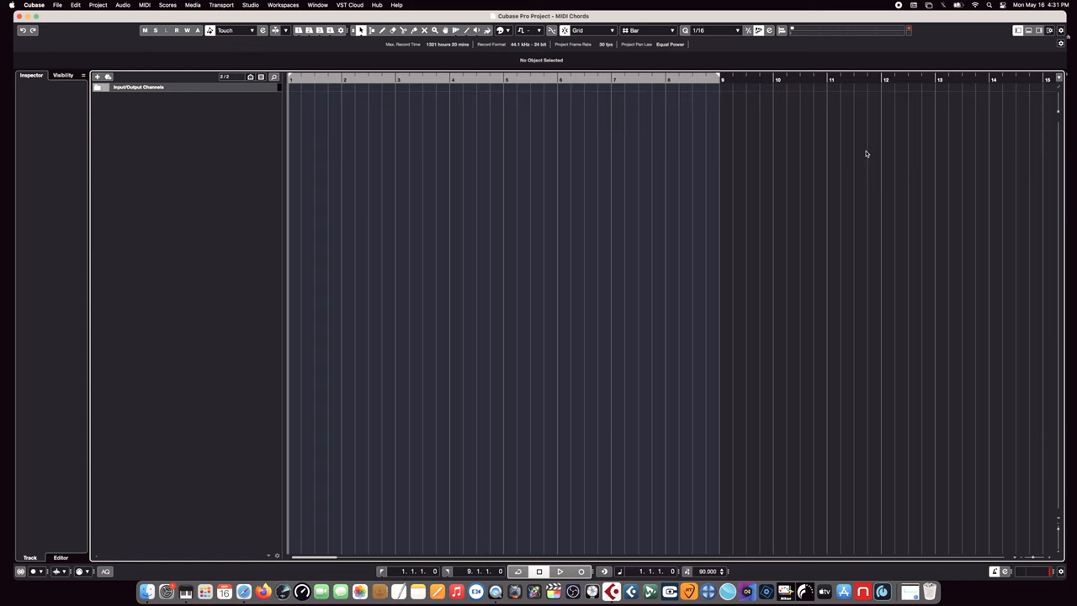
{"action": "mouse_move", "coordinate": [775, 122]}
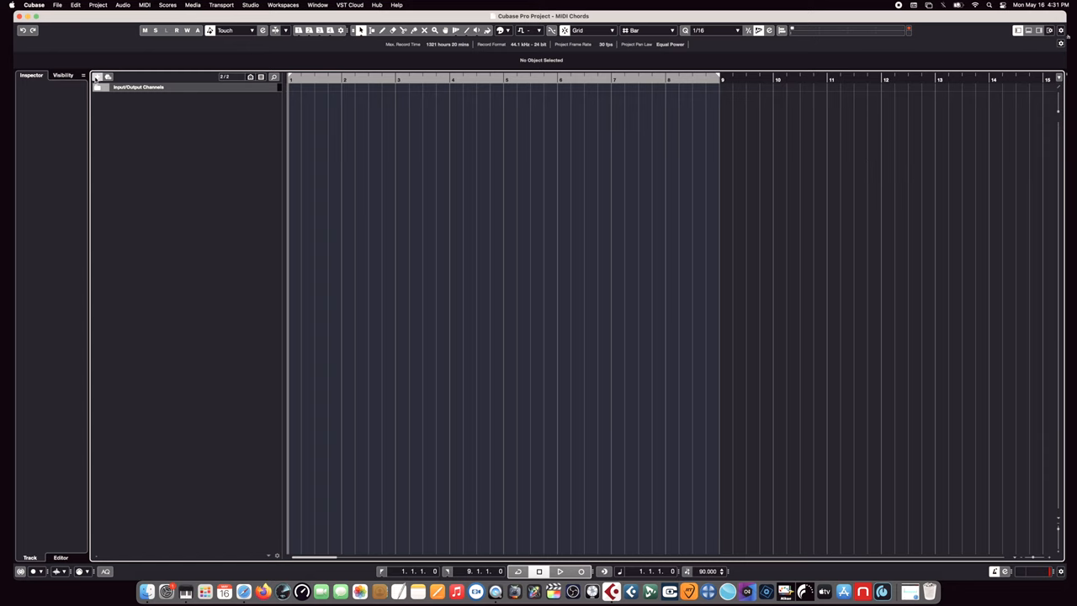
Step: Create a HALion Sonic SE instrument track and load the YAMAHA S90ES Piano preset
{"action": "left_click", "coordinate": [98, 76]}
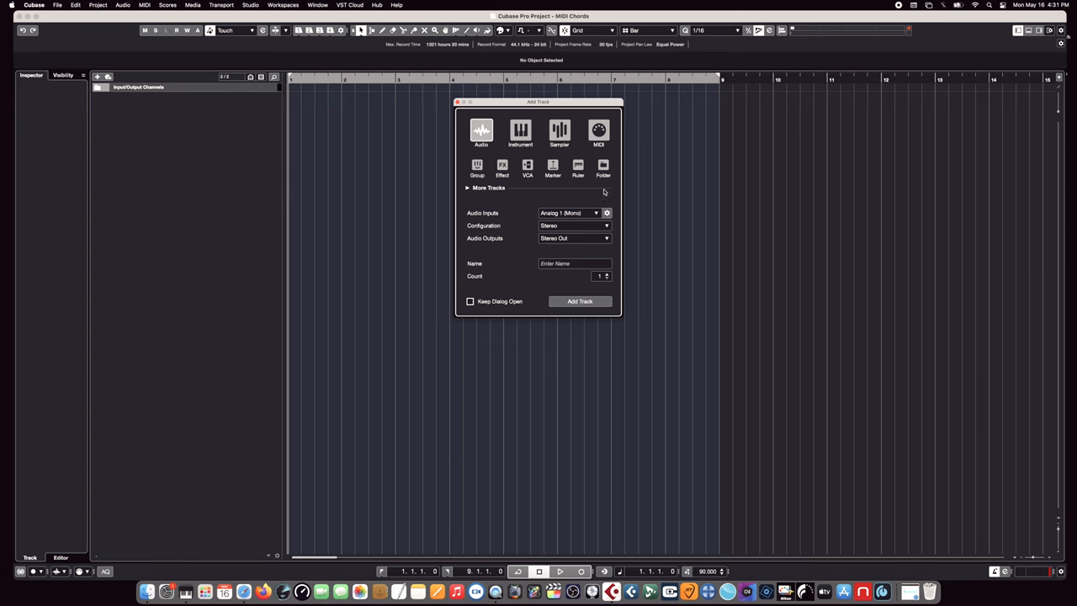
{"action": "left_click", "coordinate": [520, 133]}
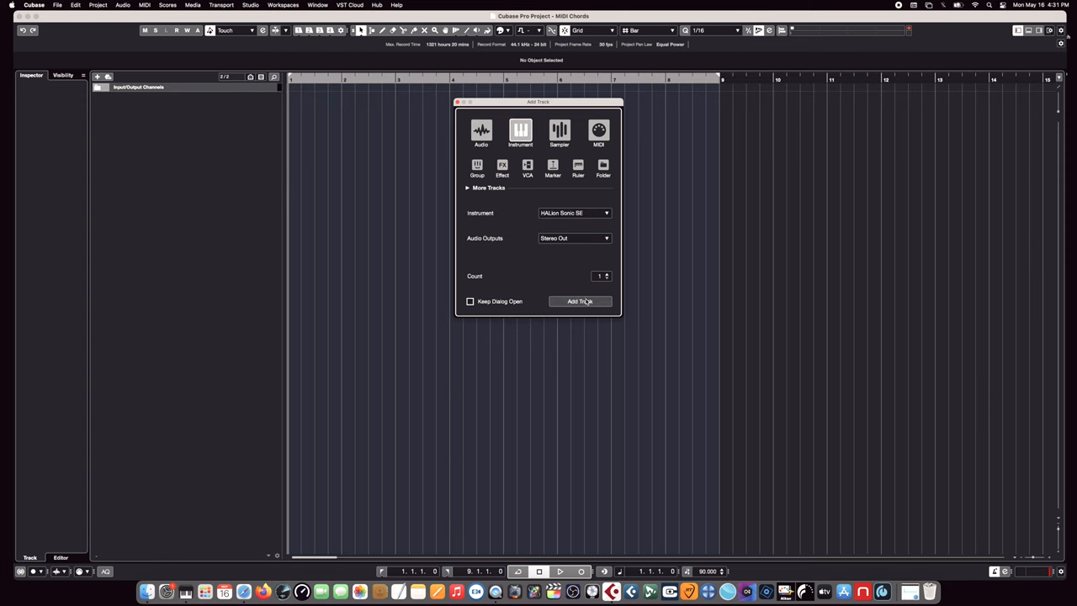
{"action": "left_click", "coordinate": [581, 302]}
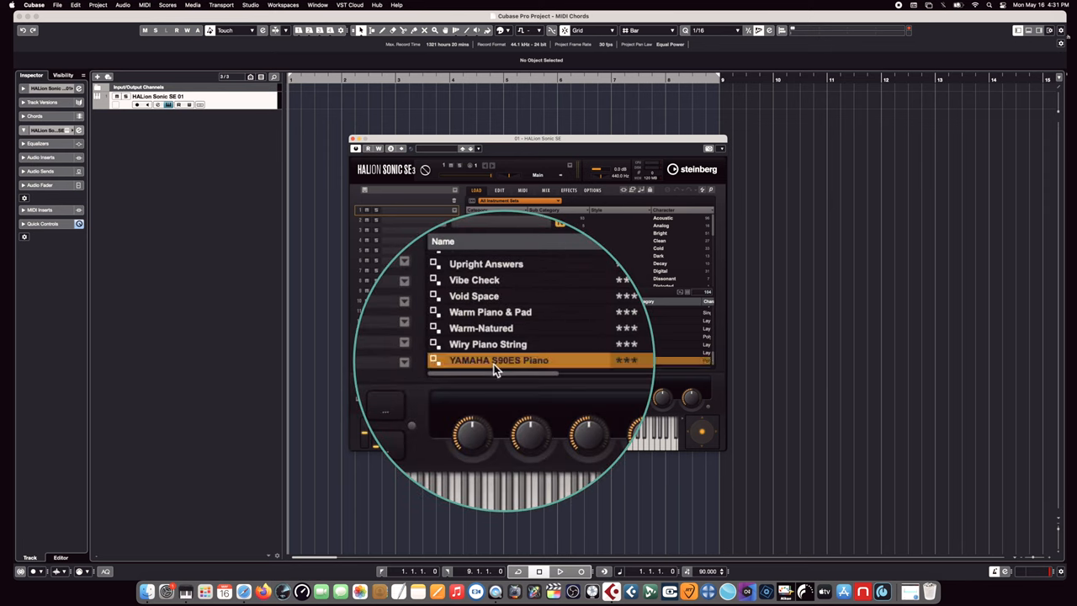
{"action": "double_click", "coordinate": [498, 360]}
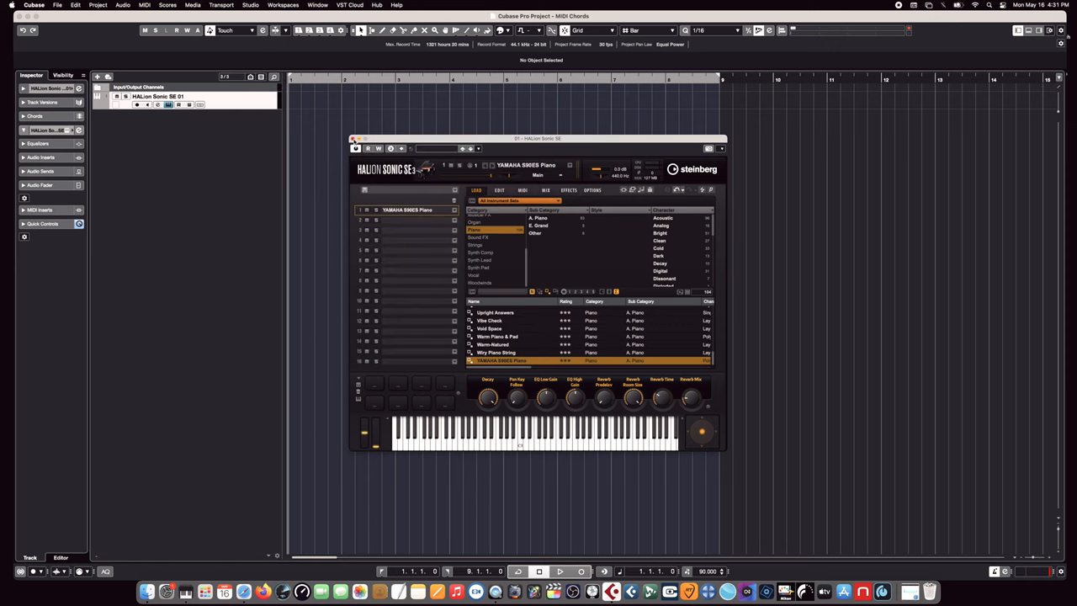
Step: Close HALion Sonic SE, enable Monitor on the piano track, and show the Chord Pads
{"action": "left_click", "coordinate": [353, 138]}
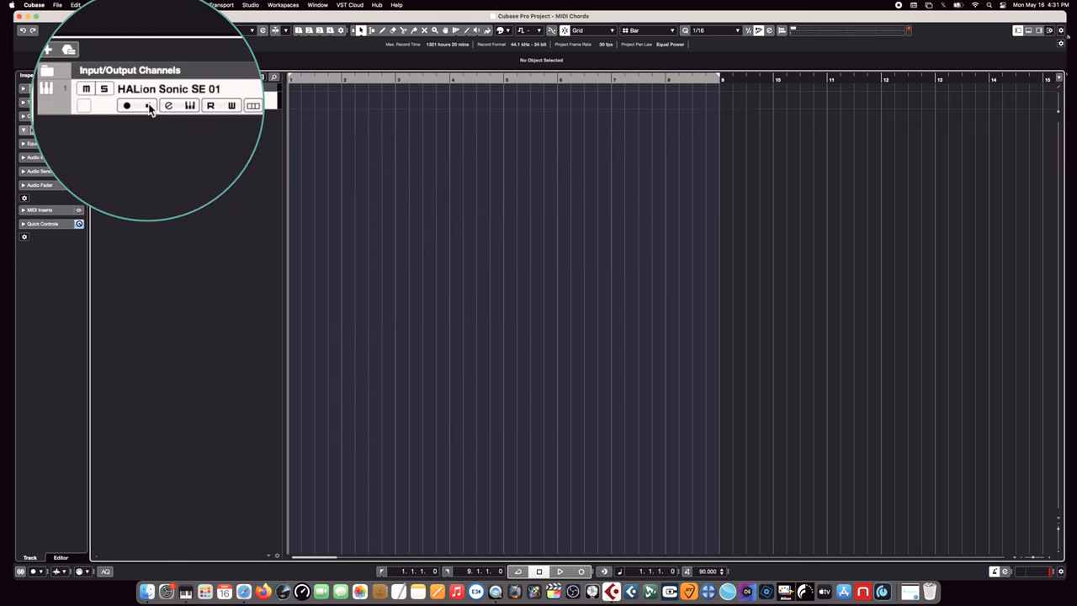
{"action": "left_click", "coordinate": [147, 105]}
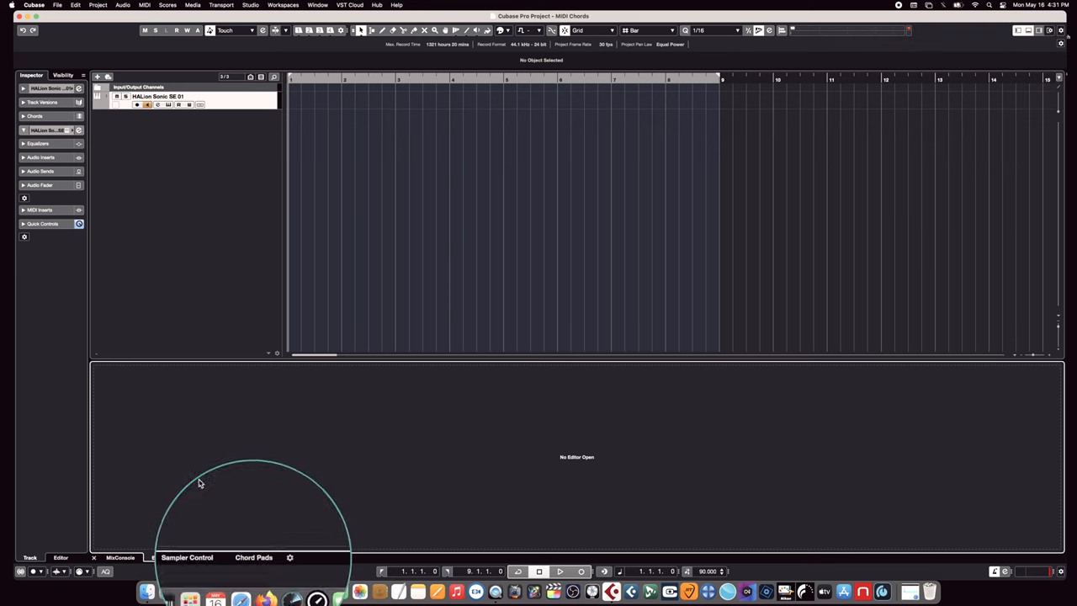
{"action": "left_click", "coordinate": [253, 558]}
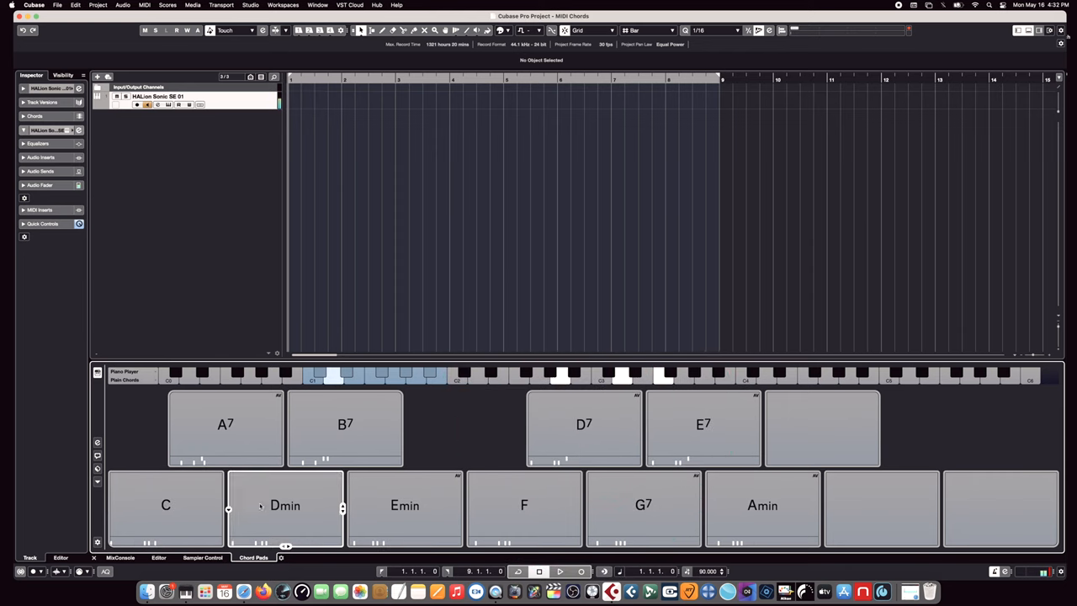
Step: Audition the Dmin and C pads, then give the C pad a 6/9 tension
{"action": "left_click", "coordinate": [643, 505]}
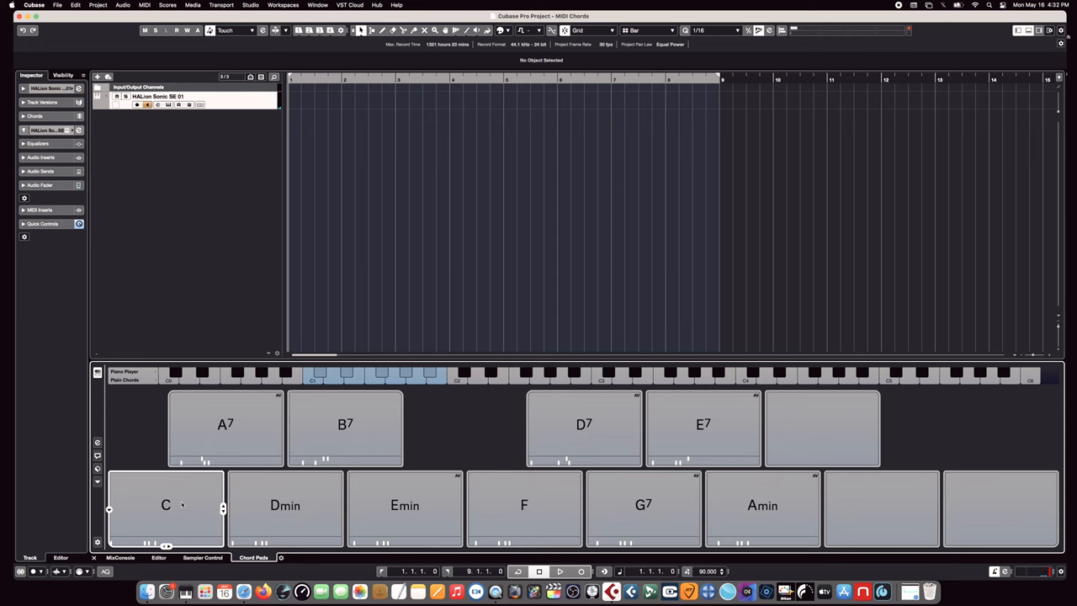
{"action": "left_click", "coordinate": [166, 505]}
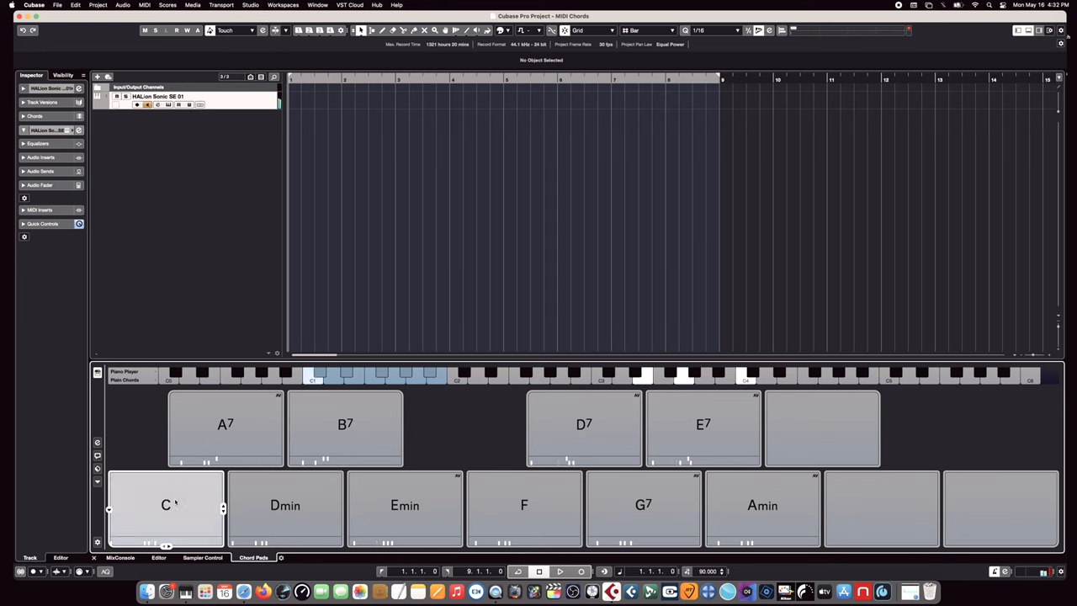
{"action": "left_click", "coordinate": [165, 505]}
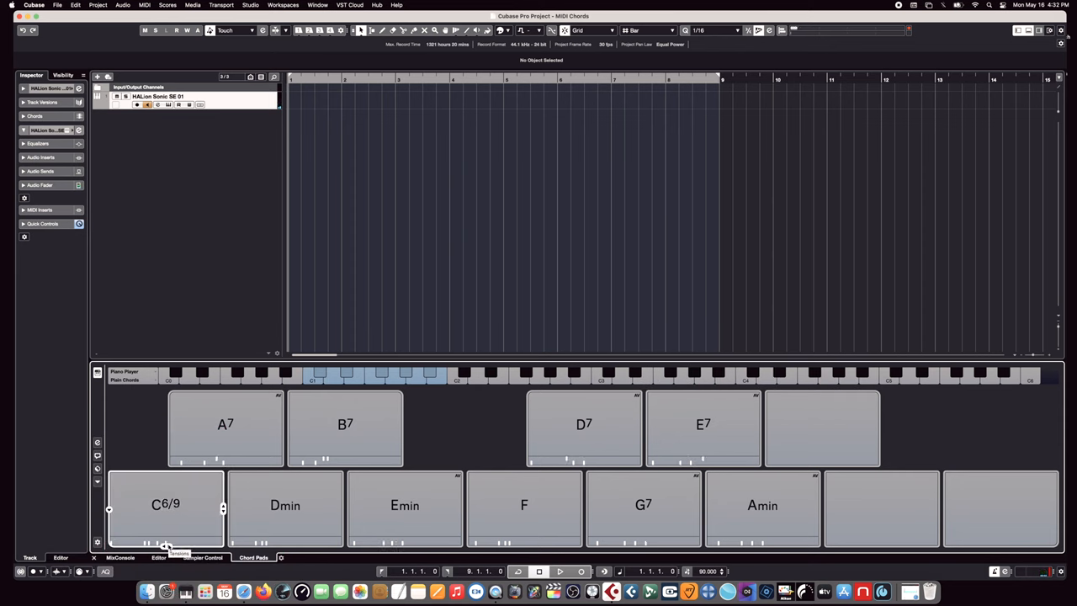
{"action": "left_click", "coordinate": [165, 505]}
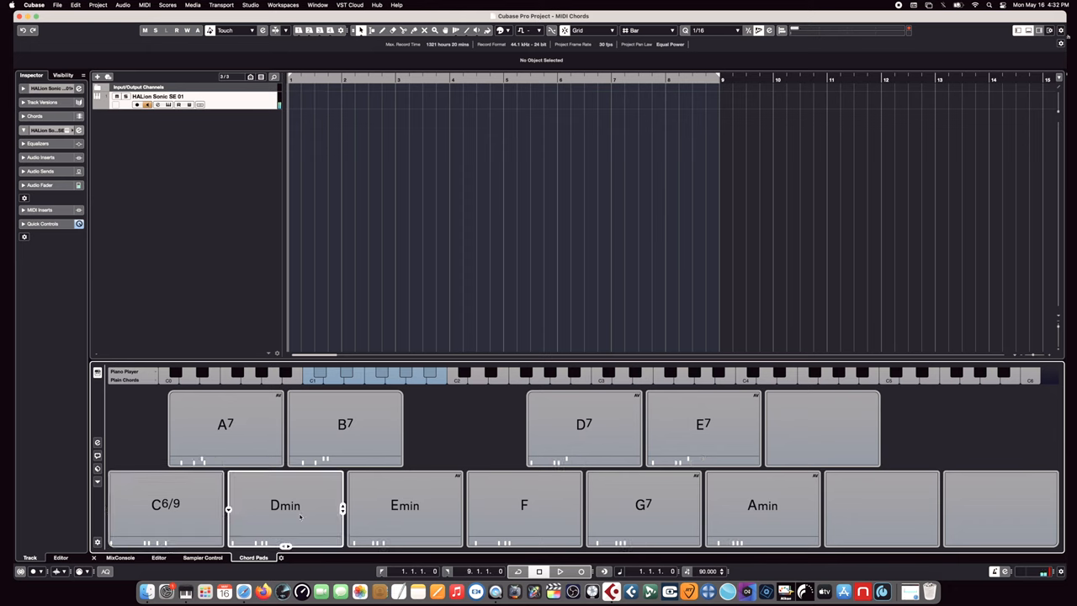
Step: Add a 9 tension to the Dmin pad and step through C6/9 voicings
{"action": "left_click", "coordinate": [285, 505]}
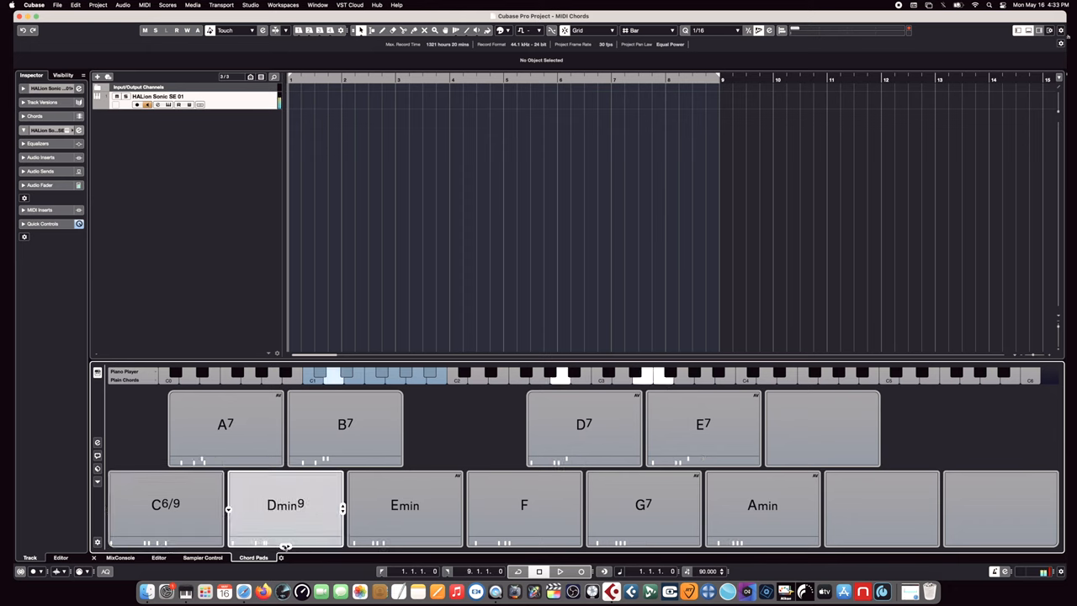
{"action": "left_click", "coordinate": [165, 505]}
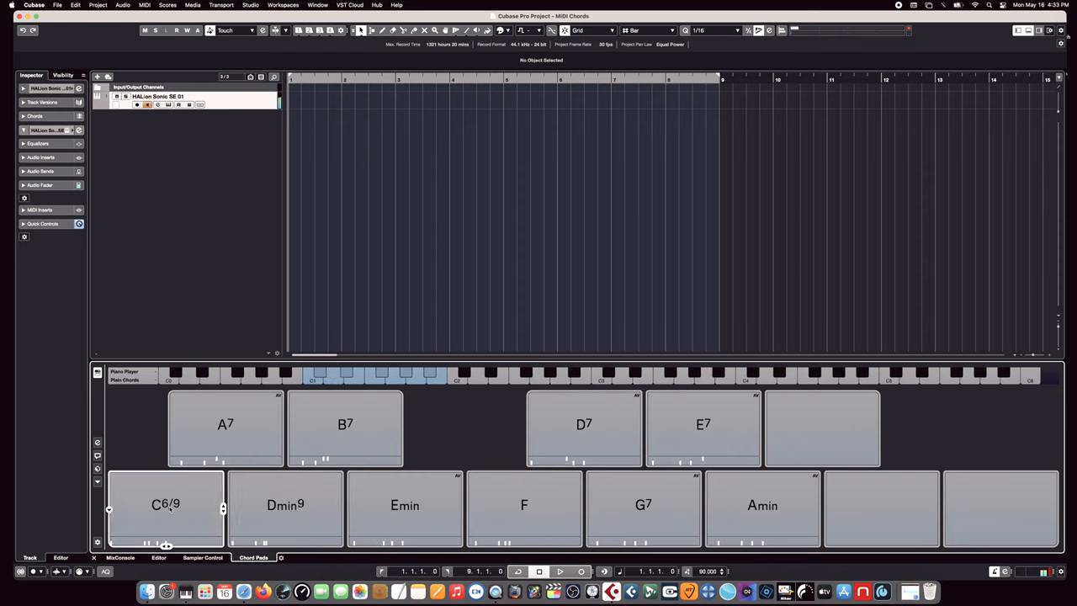
{"action": "left_click", "coordinate": [165, 506]}
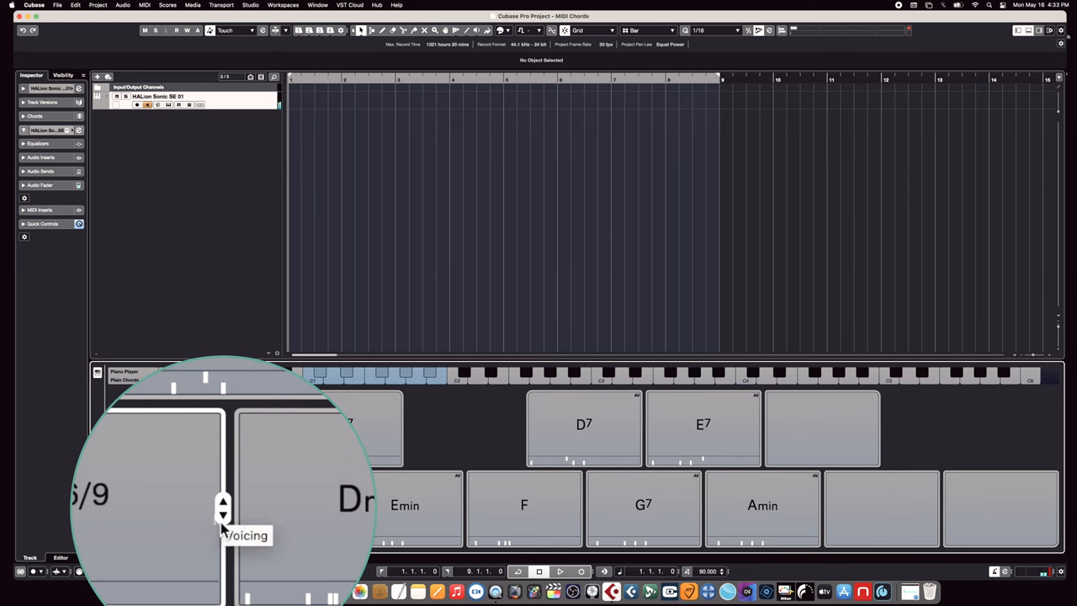
{"action": "mouse_move", "coordinate": [223, 509]}
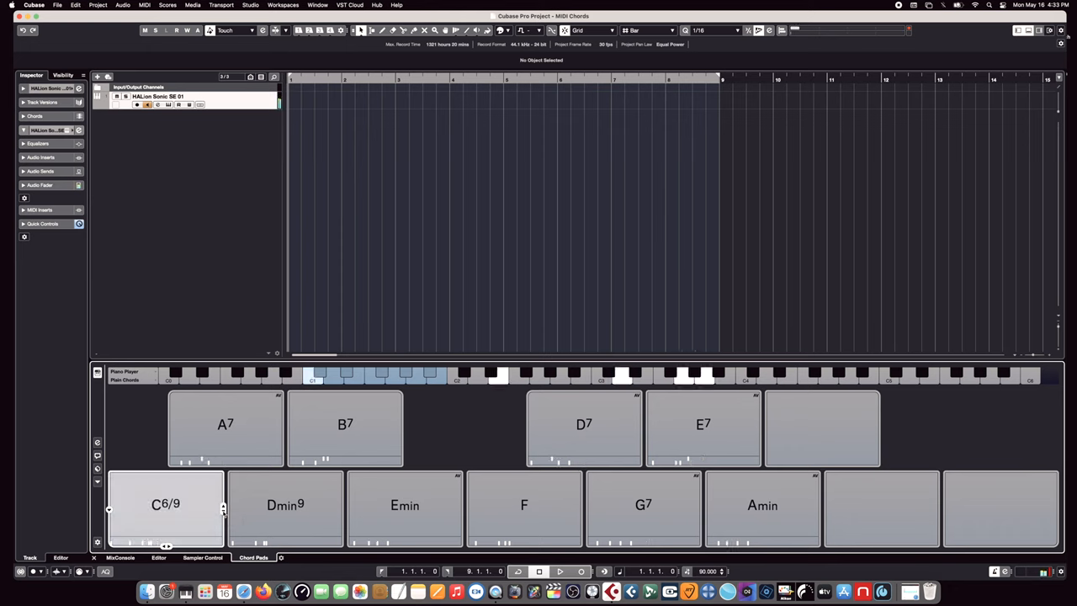
{"action": "left_click", "coordinate": [166, 505]}
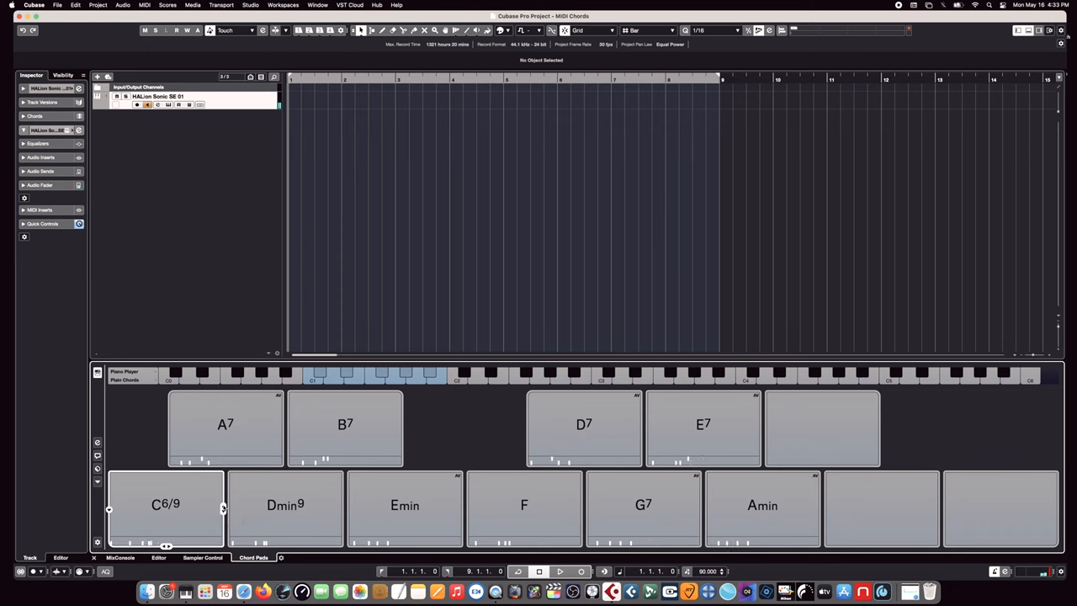
{"action": "left_click", "coordinate": [165, 505]}
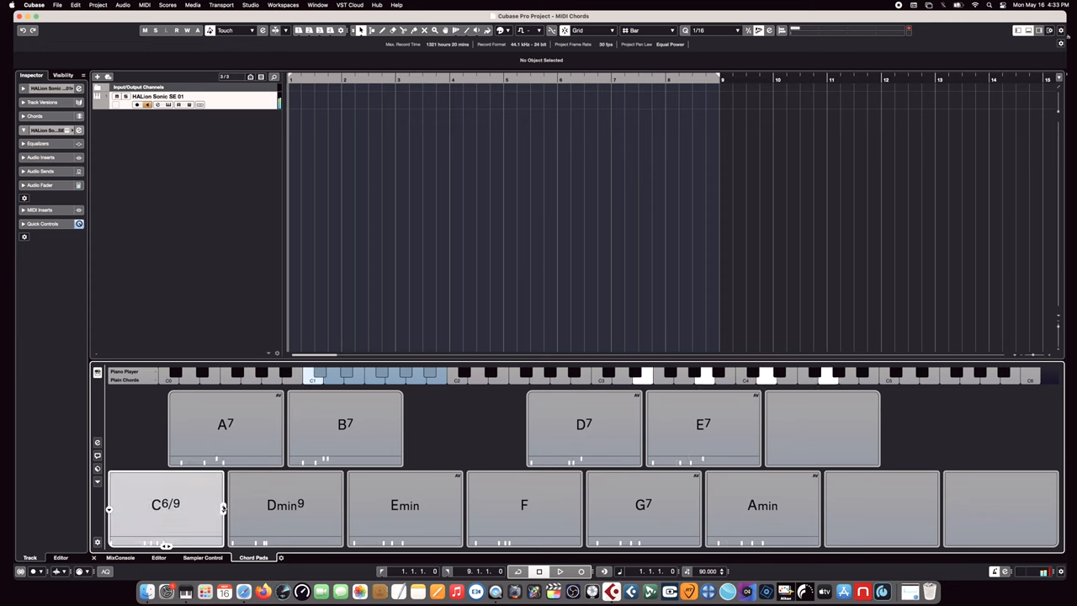
{"action": "left_click", "coordinate": [164, 505]}
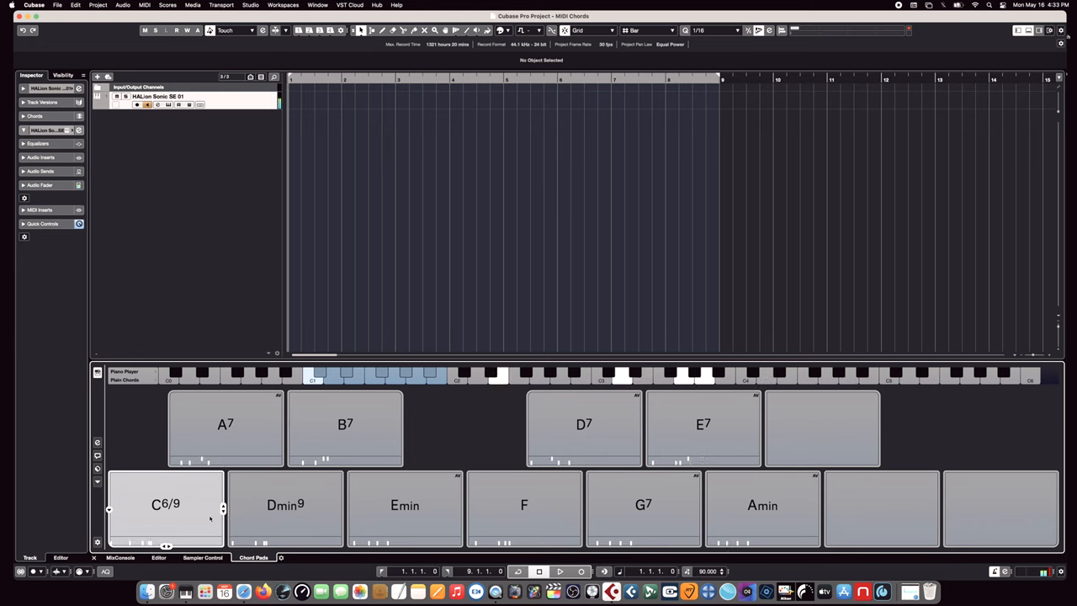
Step: Audition Dmin9 and turn the Emin pad into Emin9
{"action": "left_click", "coordinate": [285, 505]}
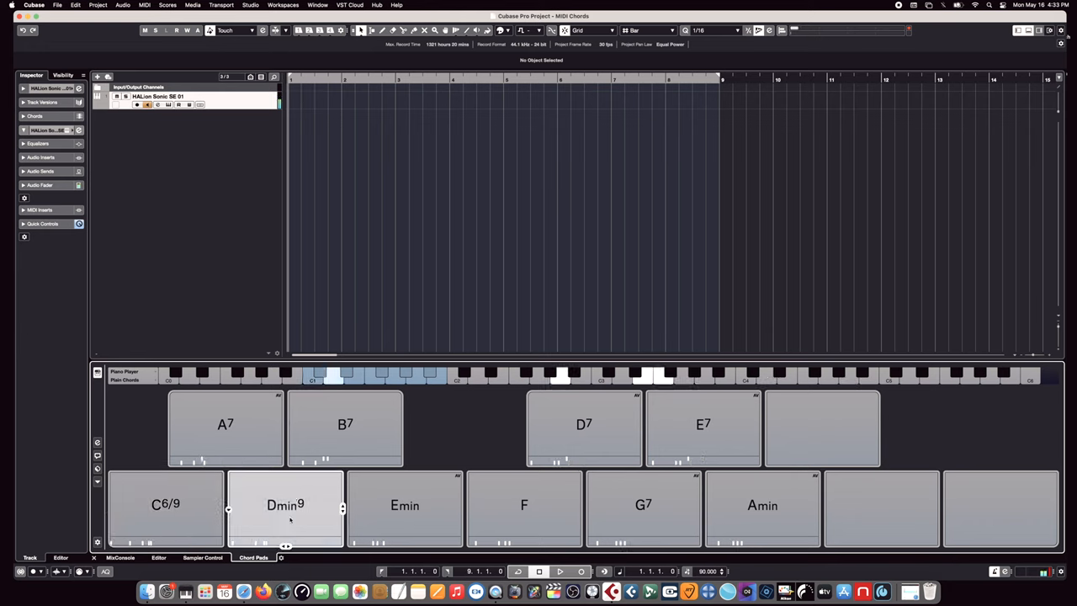
{"action": "left_click", "coordinate": [405, 505]}
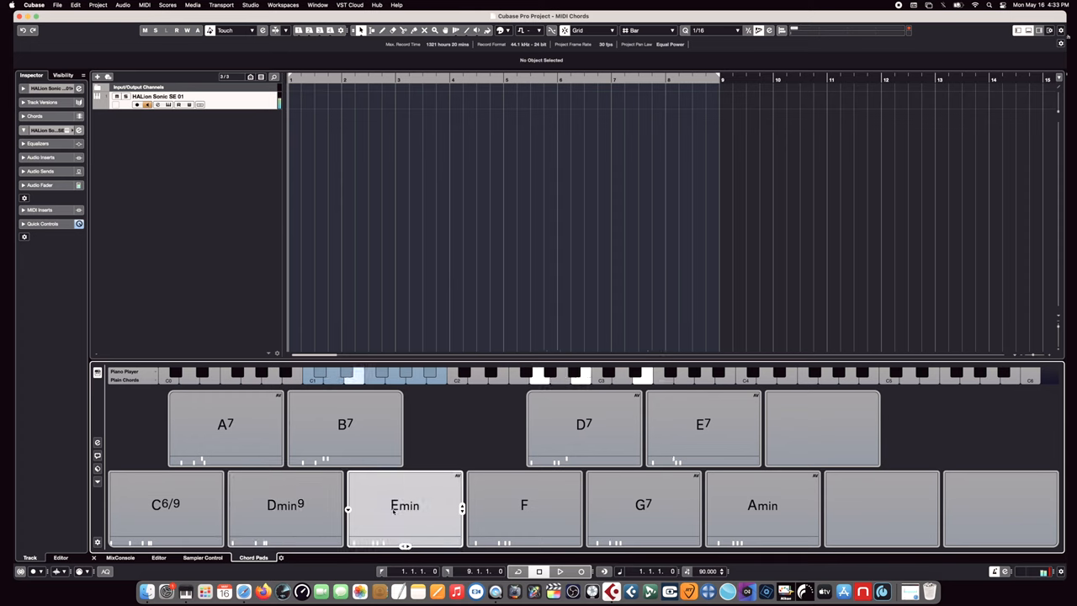
{"action": "left_click", "coordinate": [405, 505]}
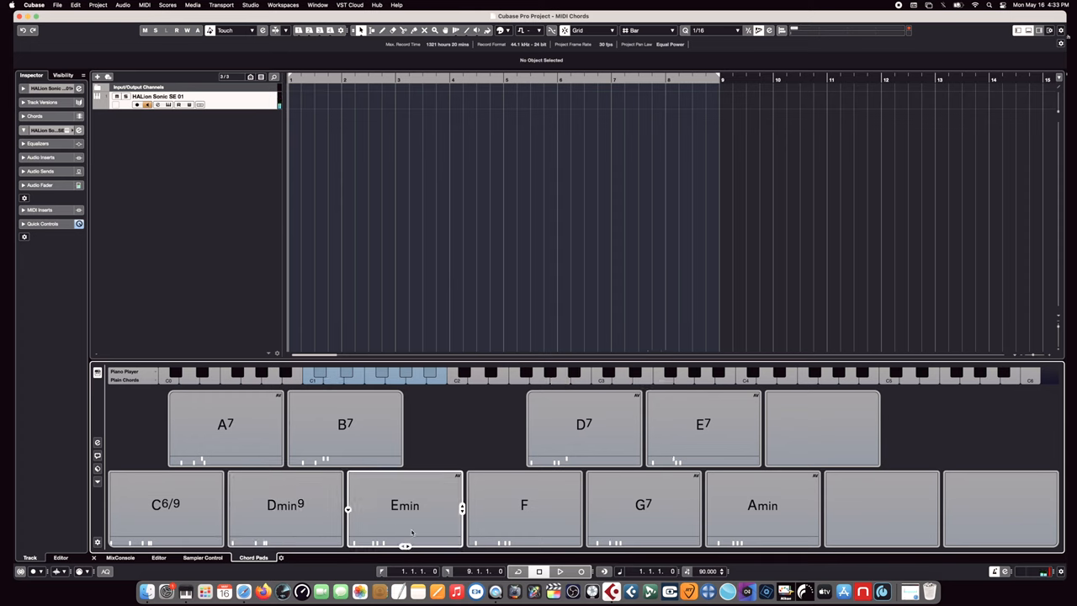
{"action": "left_click", "coordinate": [405, 505]}
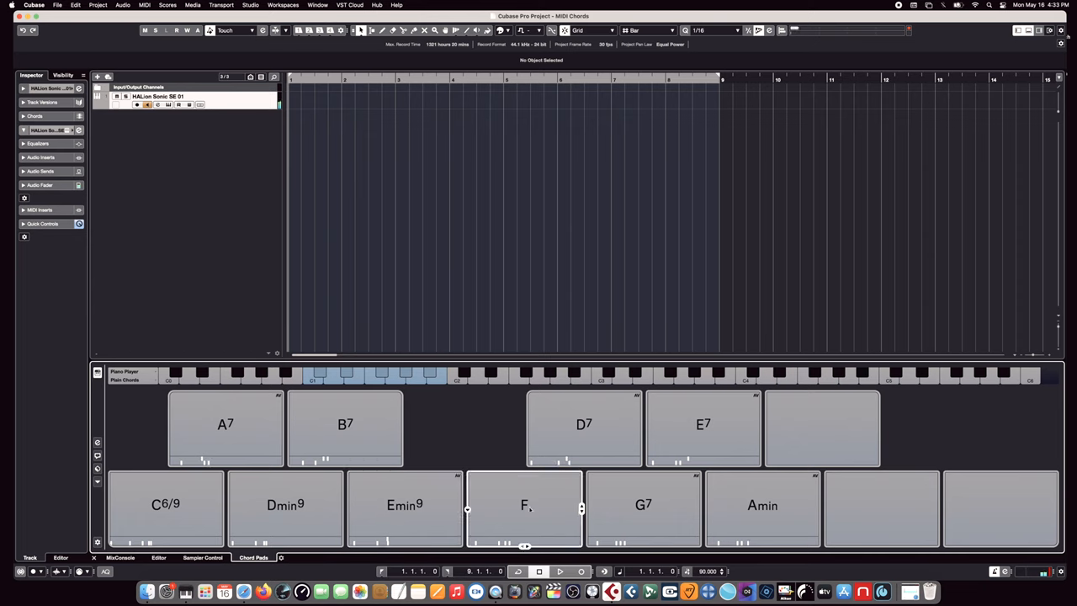
Step: Turn the F pad into Fmaj7/9 and audition it alongside C6/9
{"action": "left_click", "coordinate": [523, 505]}
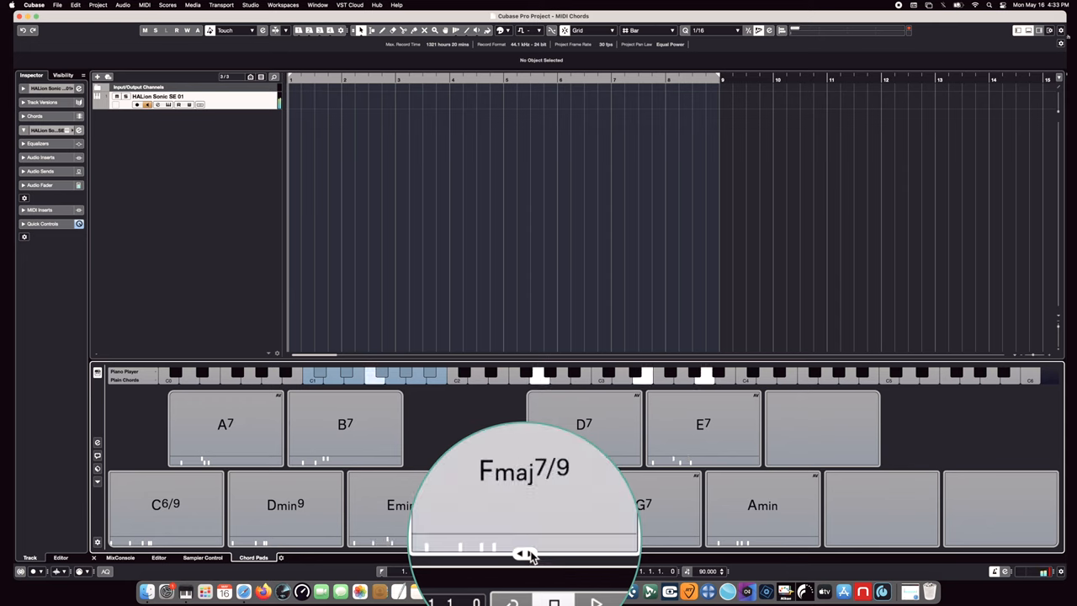
{"action": "left_click", "coordinate": [525, 505]}
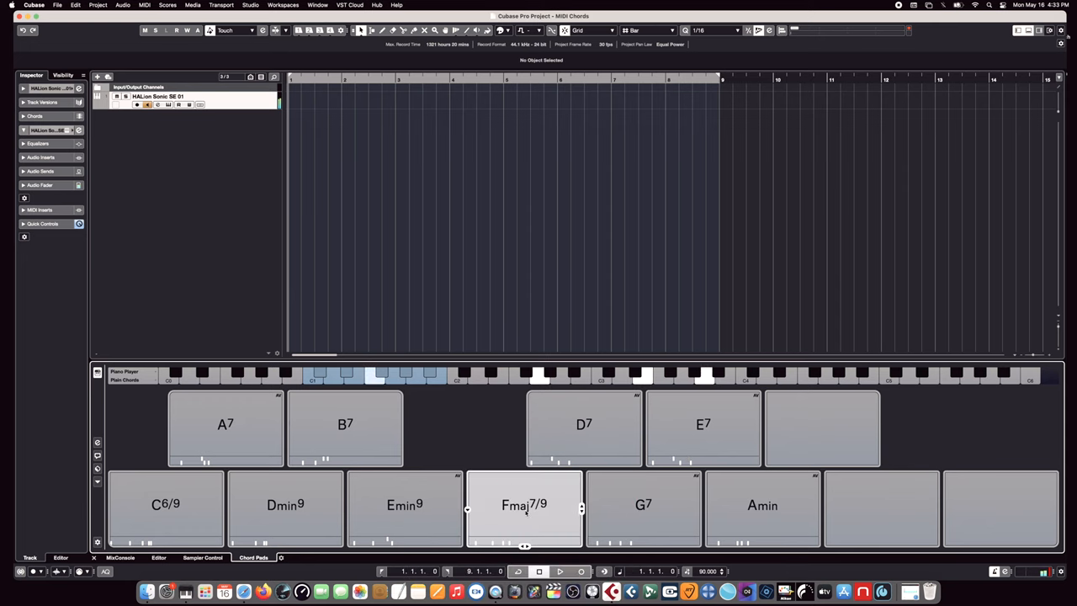
{"action": "left_click", "coordinate": [524, 505]}
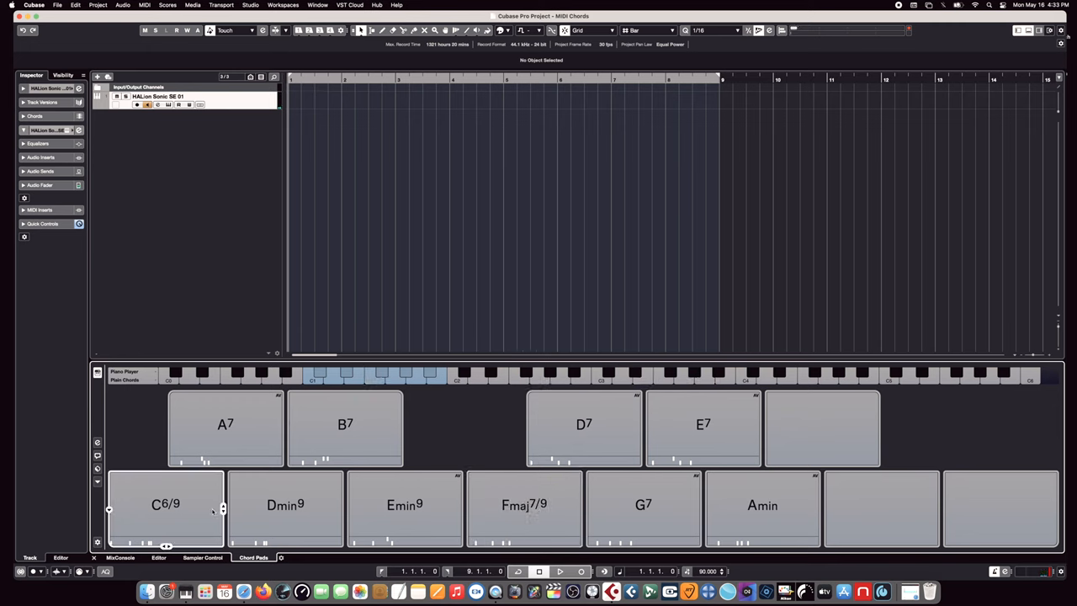
{"action": "left_click", "coordinate": [524, 505]}
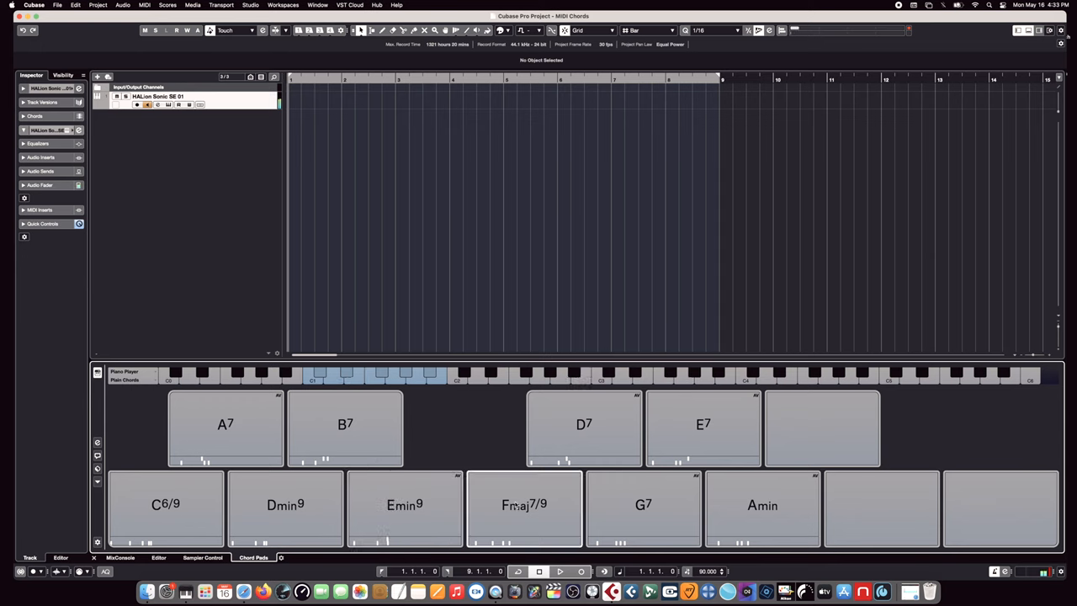
Step: Add Emin9, Dmin9, Fmaj7/9 and Fmaj7/#11 to bars 5–8 of the chord track
{"action": "left_click", "coordinate": [285, 505]}
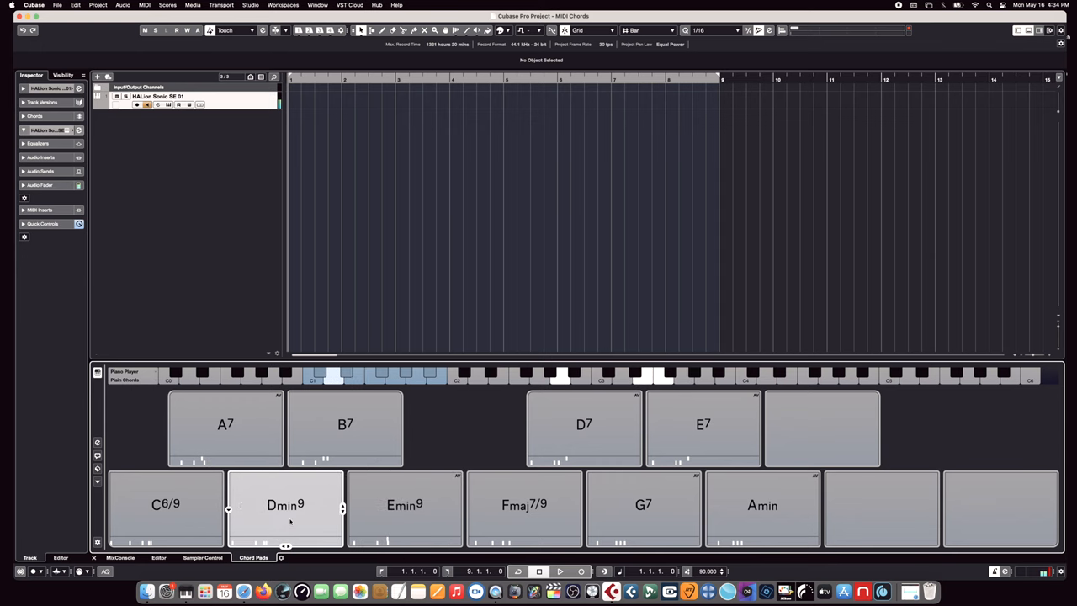
{"action": "left_click", "coordinate": [285, 507]}
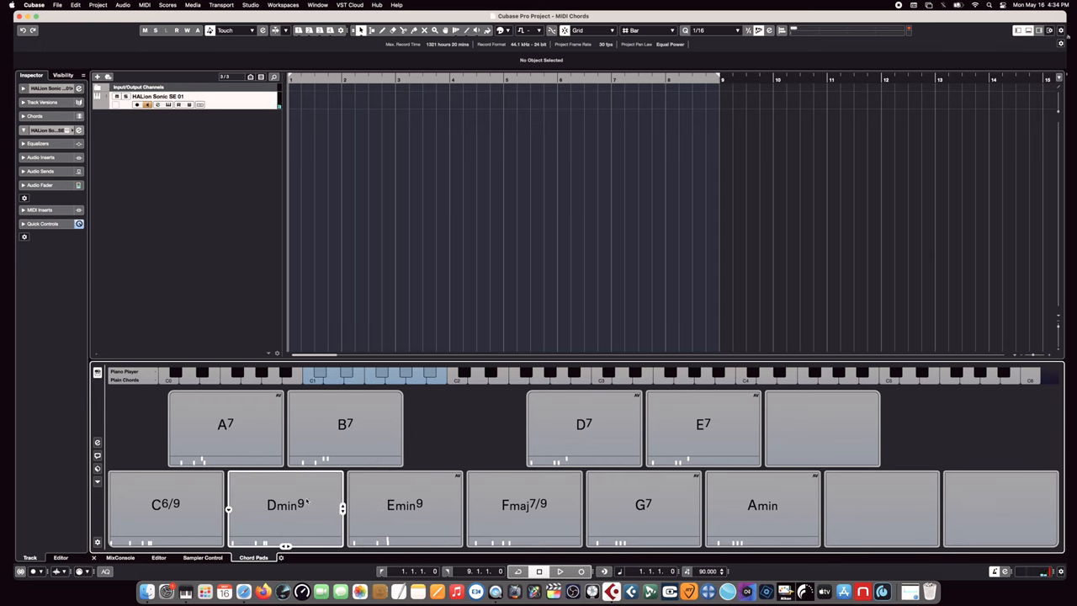
{"action": "left_click", "coordinate": [285, 505]}
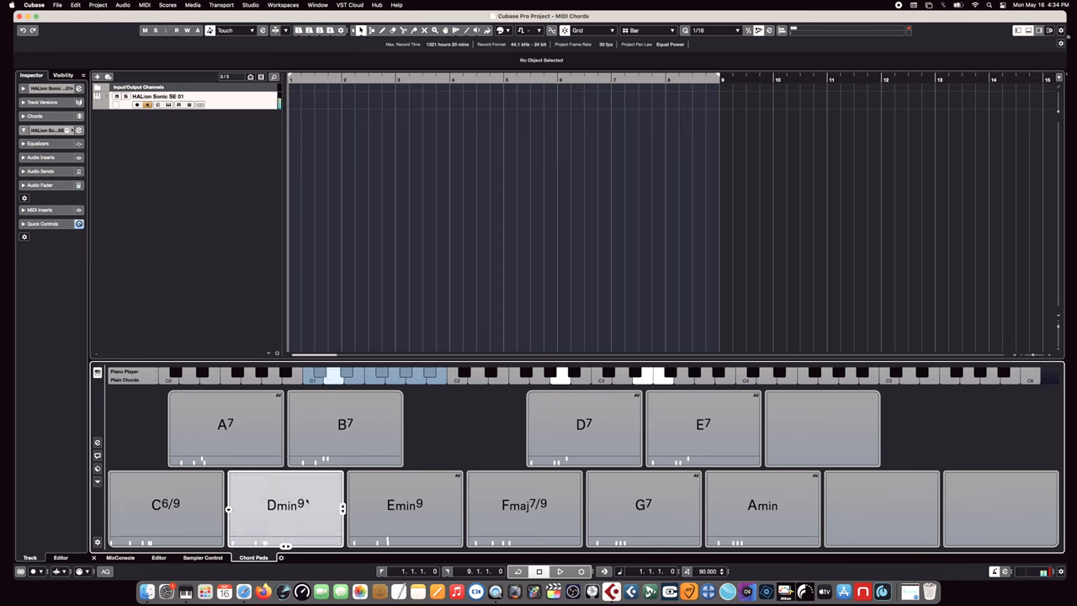
{"action": "left_click", "coordinate": [285, 508]}
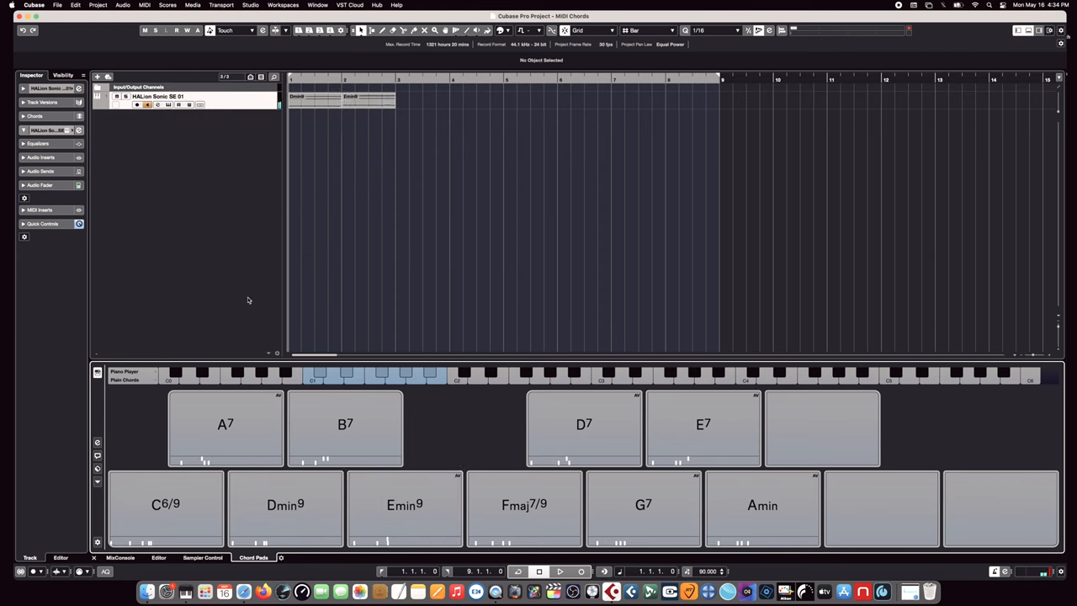
{"action": "left_click", "coordinate": [165, 505]}
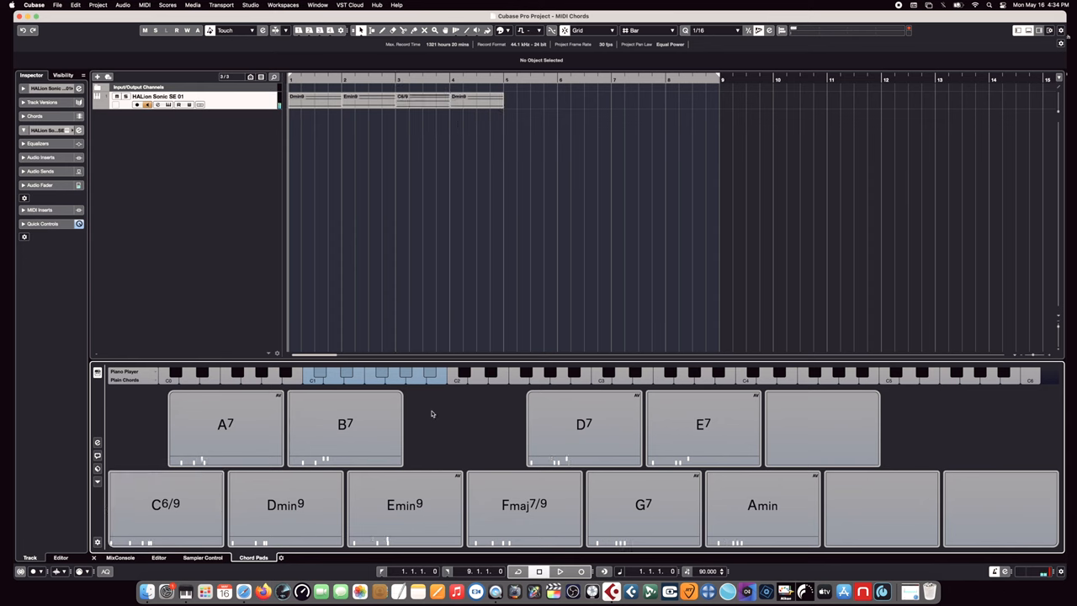
{"action": "left_click", "coordinate": [405, 505]}
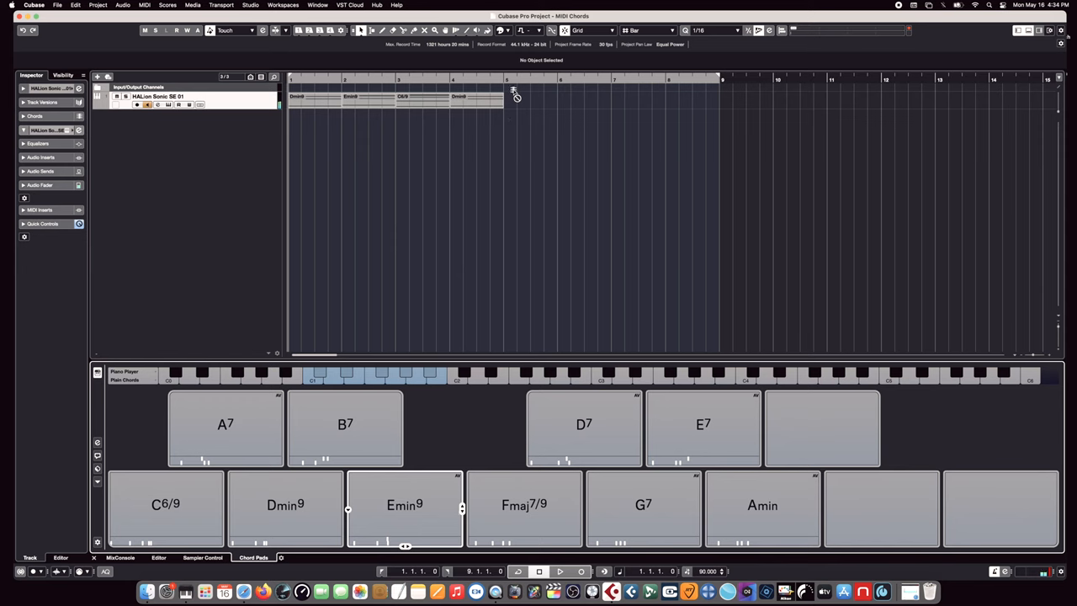
{"action": "left_click", "coordinate": [524, 505]}
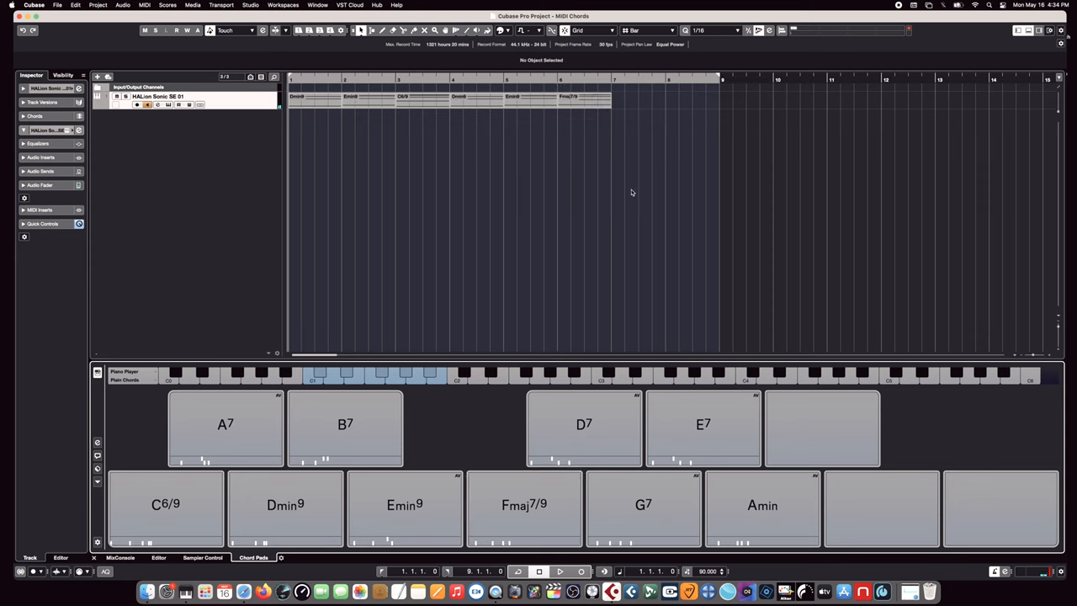
{"action": "left_click", "coordinate": [524, 505]}
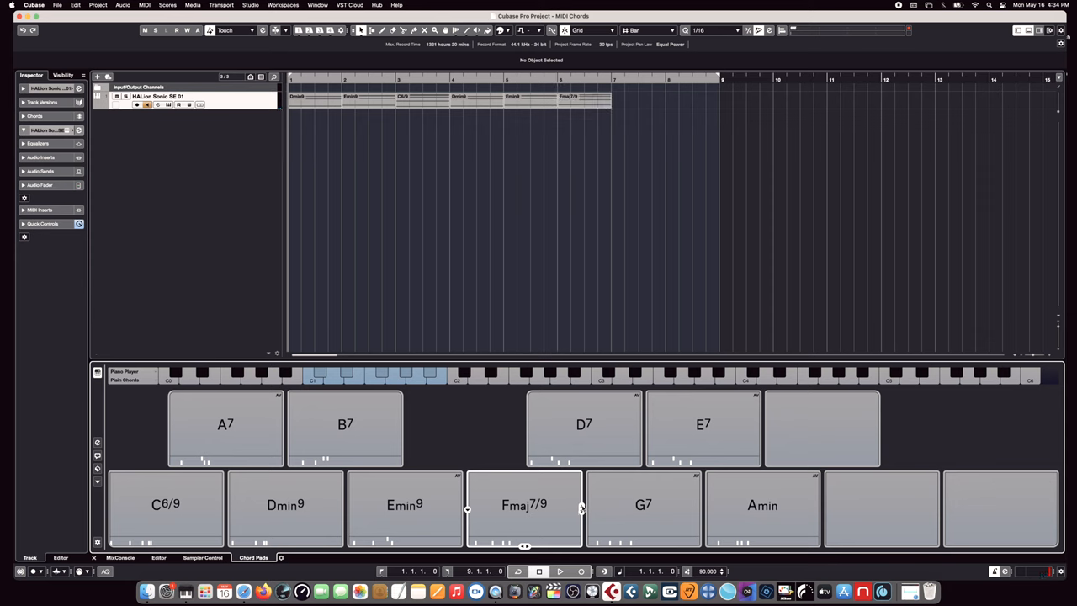
{"action": "left_click", "coordinate": [524, 507]}
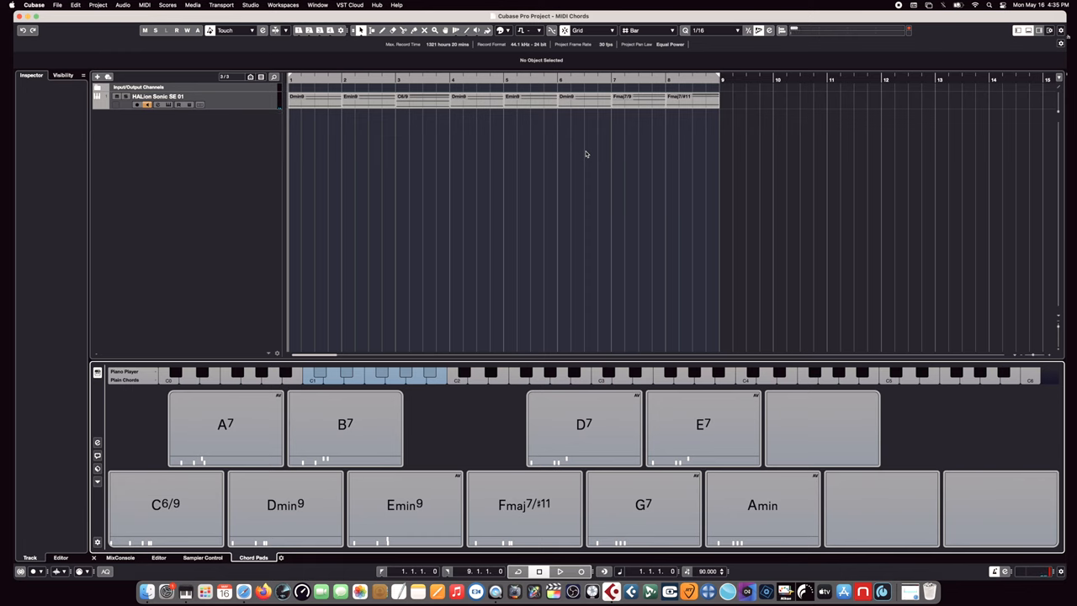
Step: Audition the Dmin9 and C6/9 pads, then reopen the HALion Sonic SE 01 window
{"action": "left_click", "coordinate": [286, 507]}
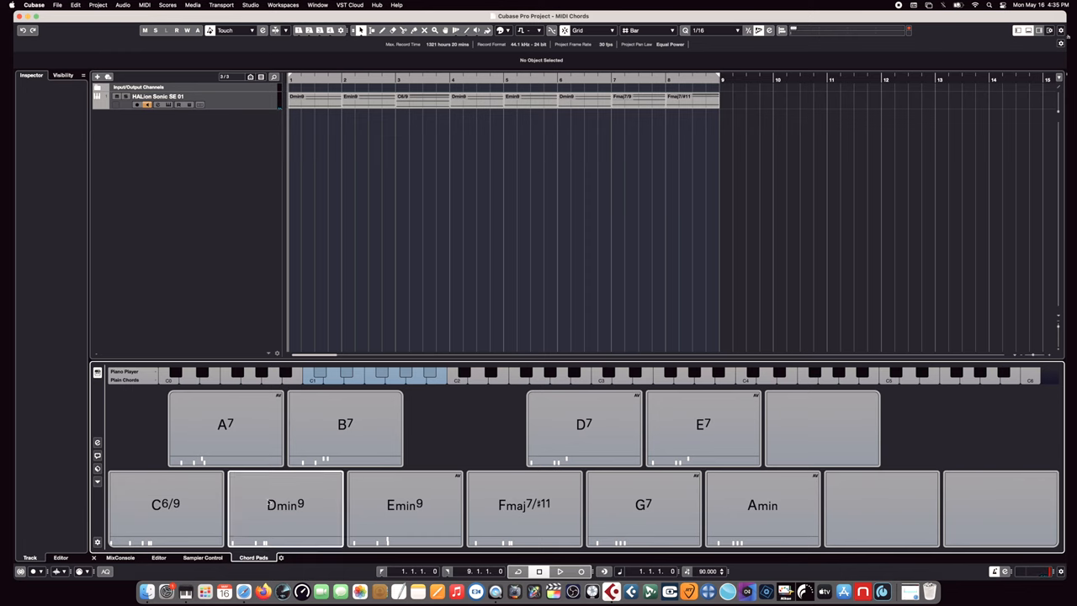
{"action": "left_click", "coordinate": [165, 505]}
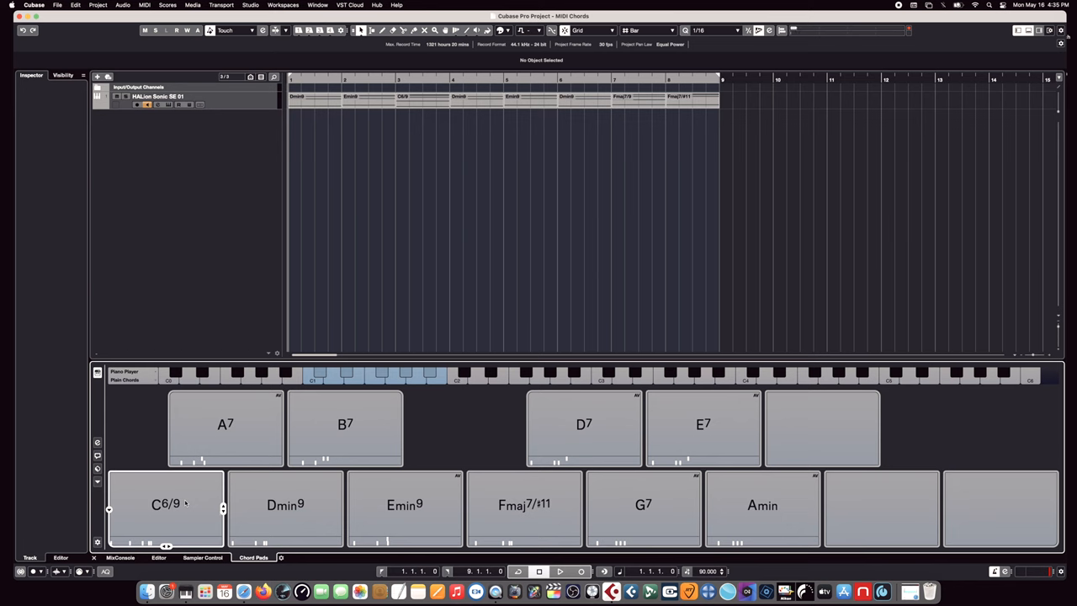
{"action": "left_click", "coordinate": [643, 505]}
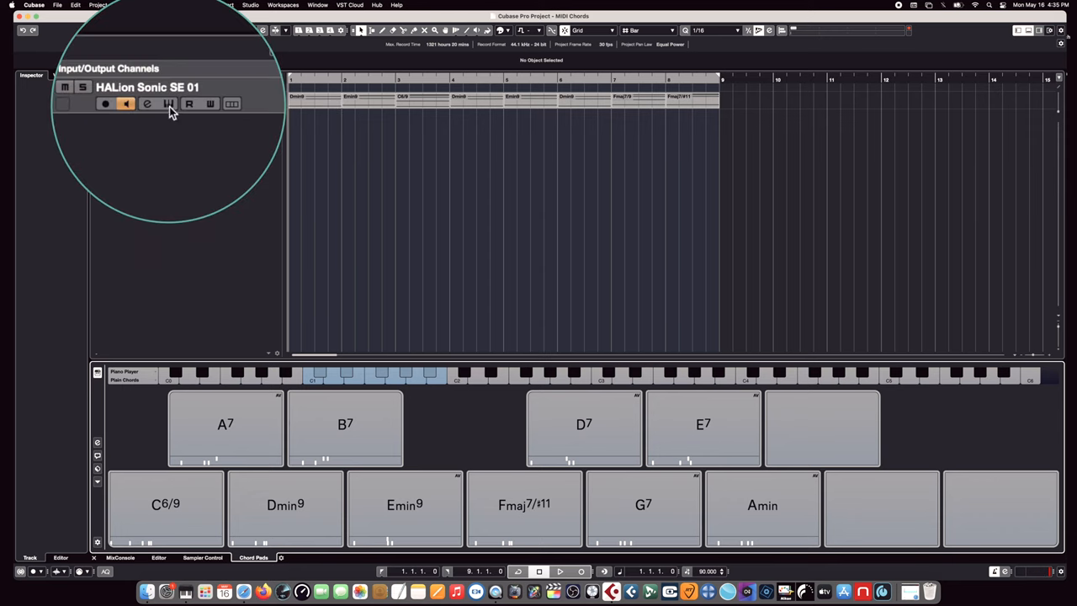
{"action": "left_click", "coordinate": [147, 104]}
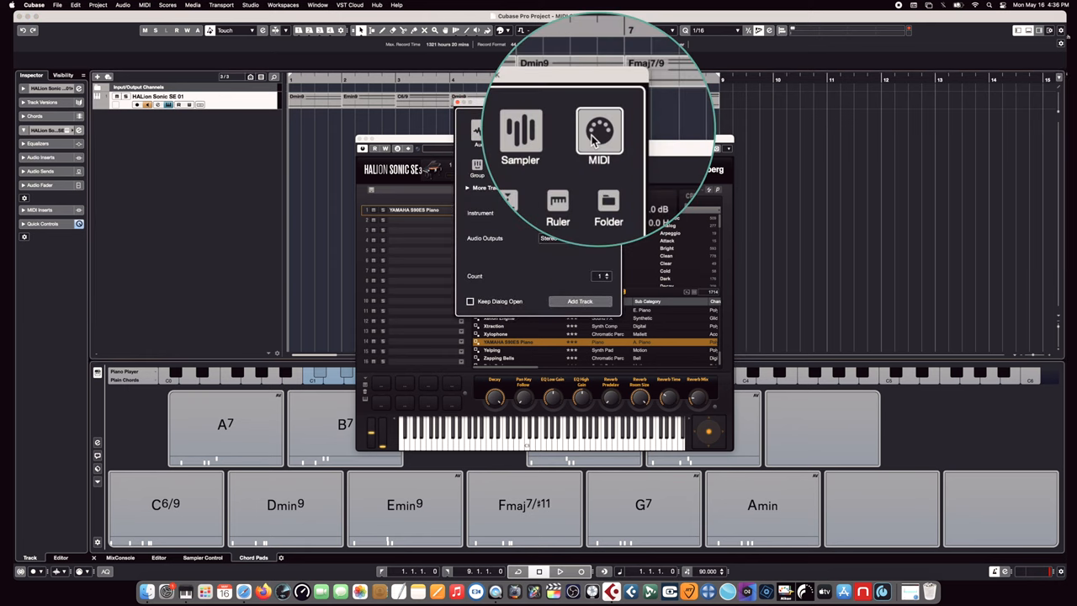
Step: Choose MIDI as the track type and add the MIDI 2 track
{"action": "left_click", "coordinate": [599, 135]}
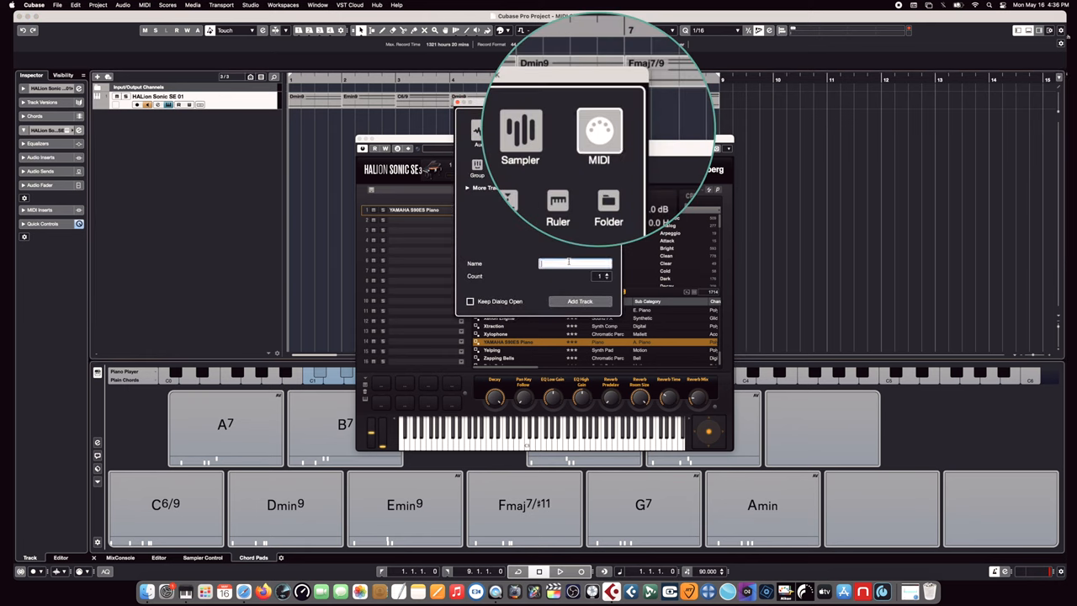
{"action": "left_click", "coordinate": [598, 130]}
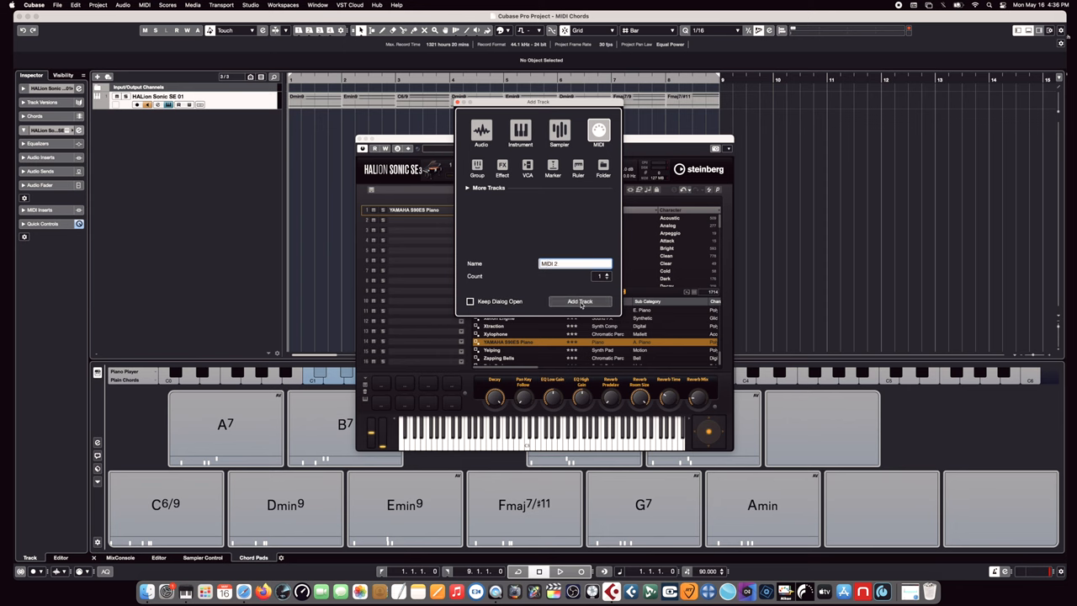
{"action": "left_click", "coordinate": [581, 301]}
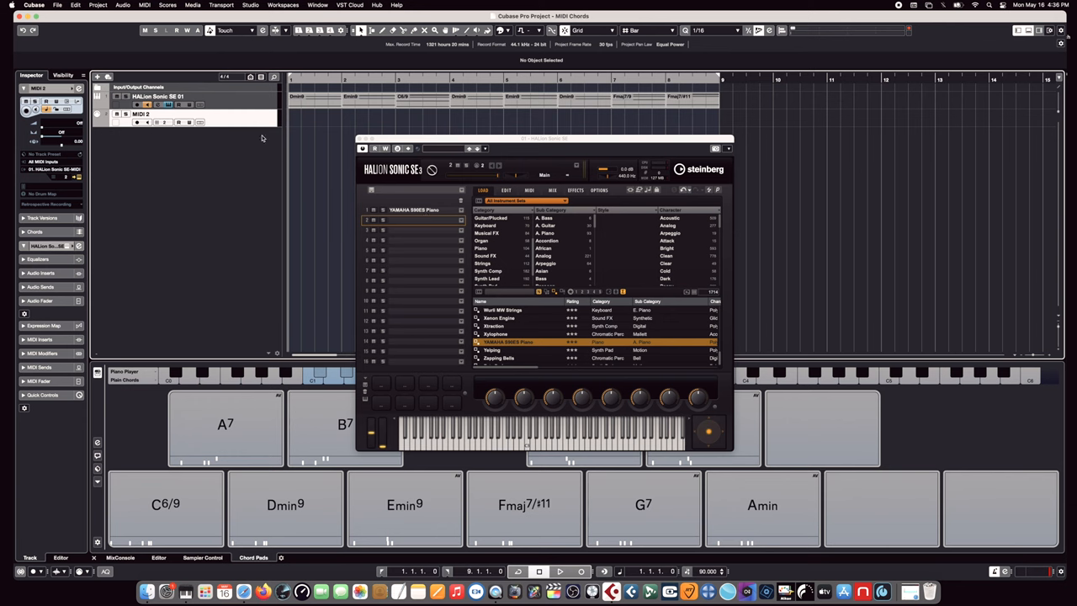
{"action": "mouse_move", "coordinate": [390, 226]}
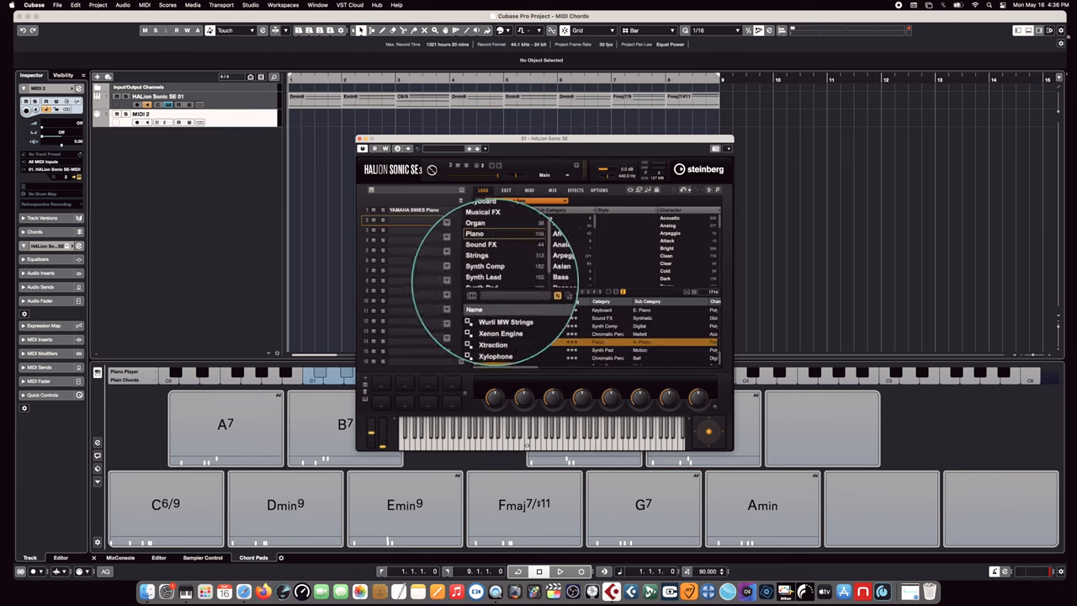
Step: Load the Synth Lead sound Water Pearl into HALion slot 2, then close the window
{"action": "left_click", "coordinate": [483, 277]}
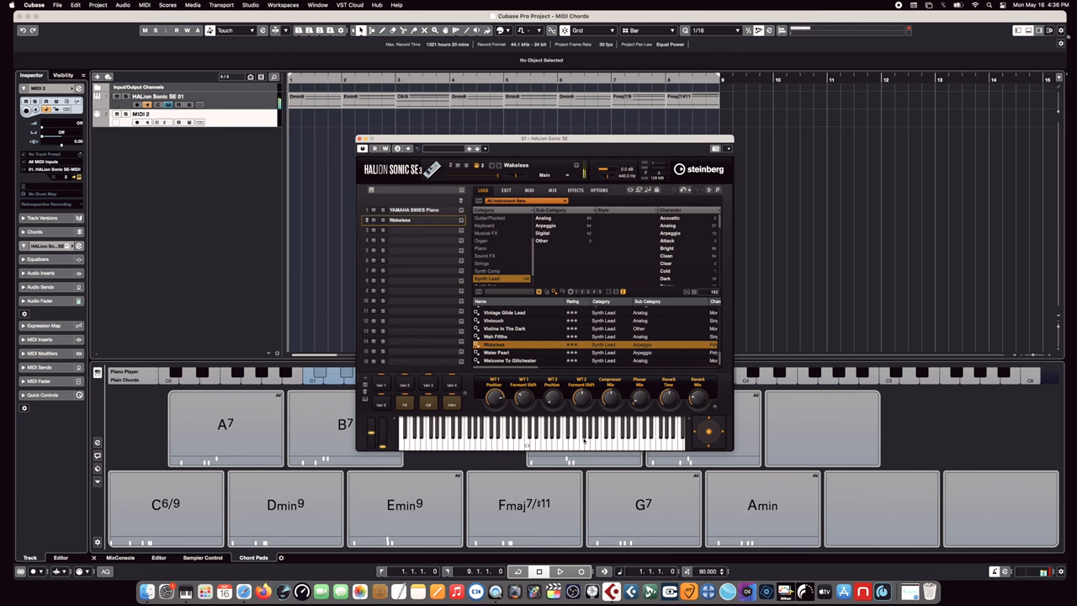
{"action": "left_click", "coordinate": [495, 351]}
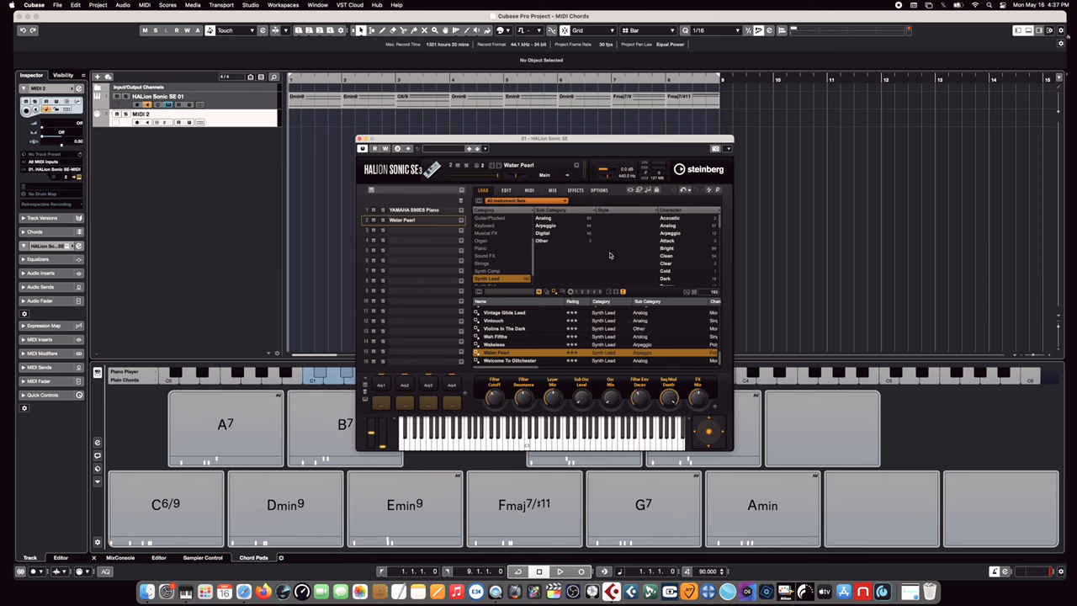
{"action": "mouse_move", "coordinate": [409, 224]}
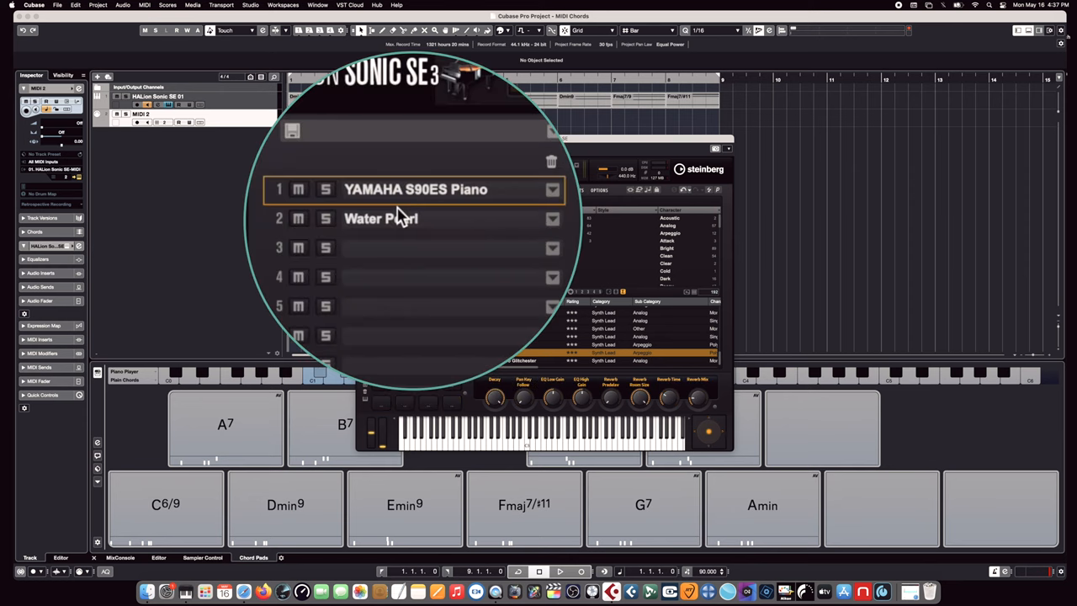
{"action": "left_click", "coordinate": [400, 218]}
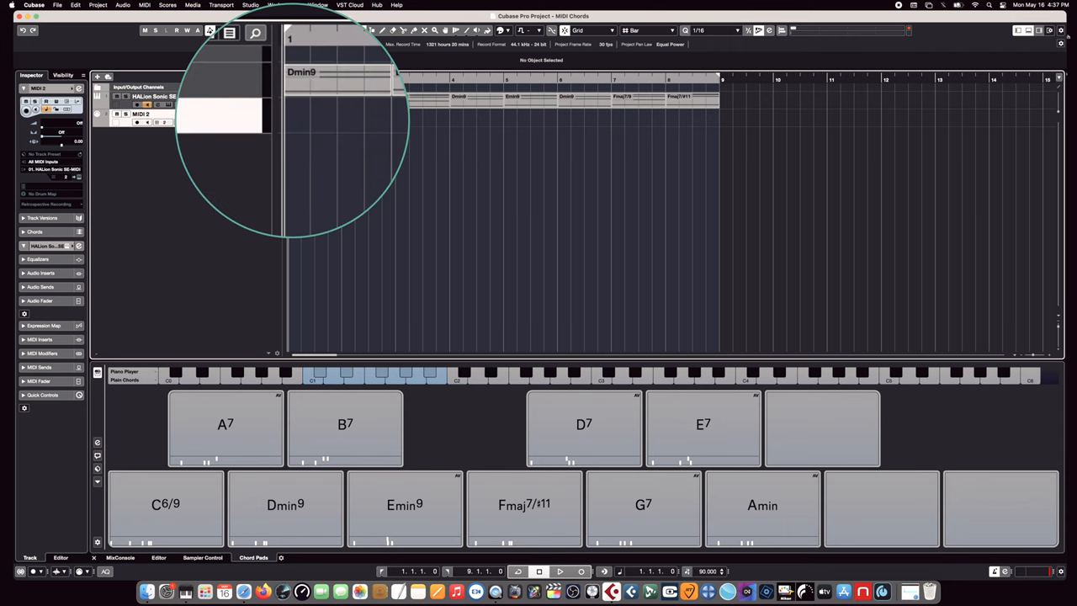
{"action": "mouse_move", "coordinate": [328, 125]}
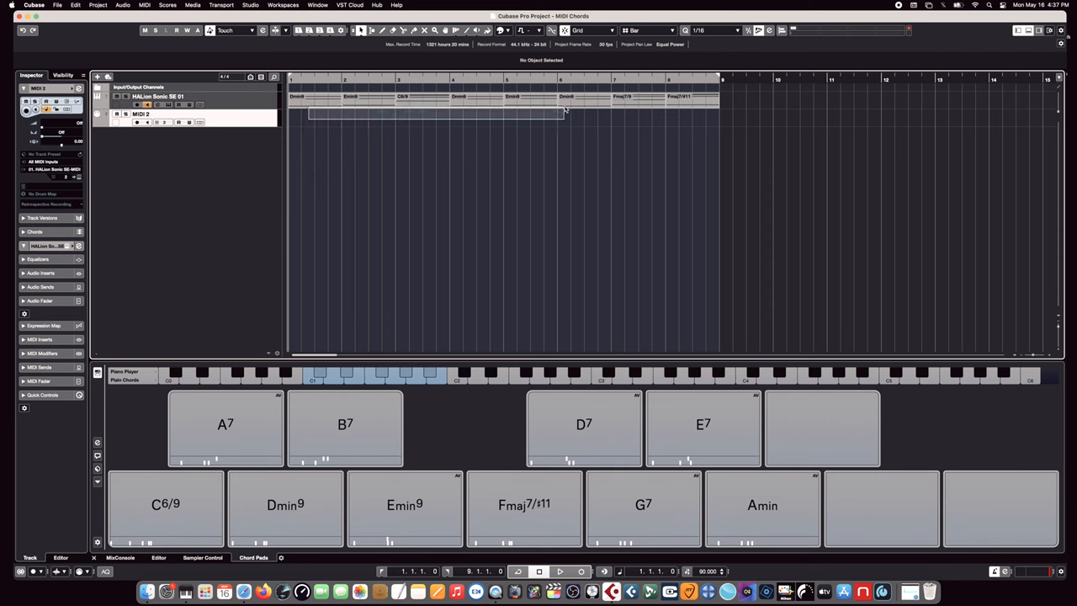
Step: Copy the chord events onto MIDI 2 and cycle bars 1 to 9
{"action": "left_click", "coordinate": [366, 105]}
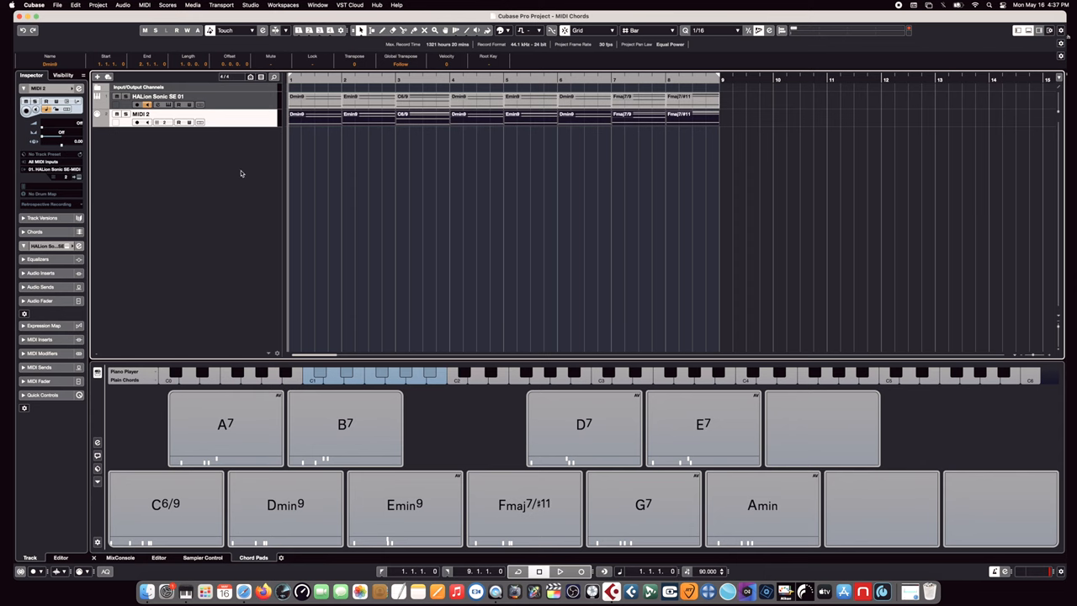
{"action": "mouse_move", "coordinate": [336, 129]}
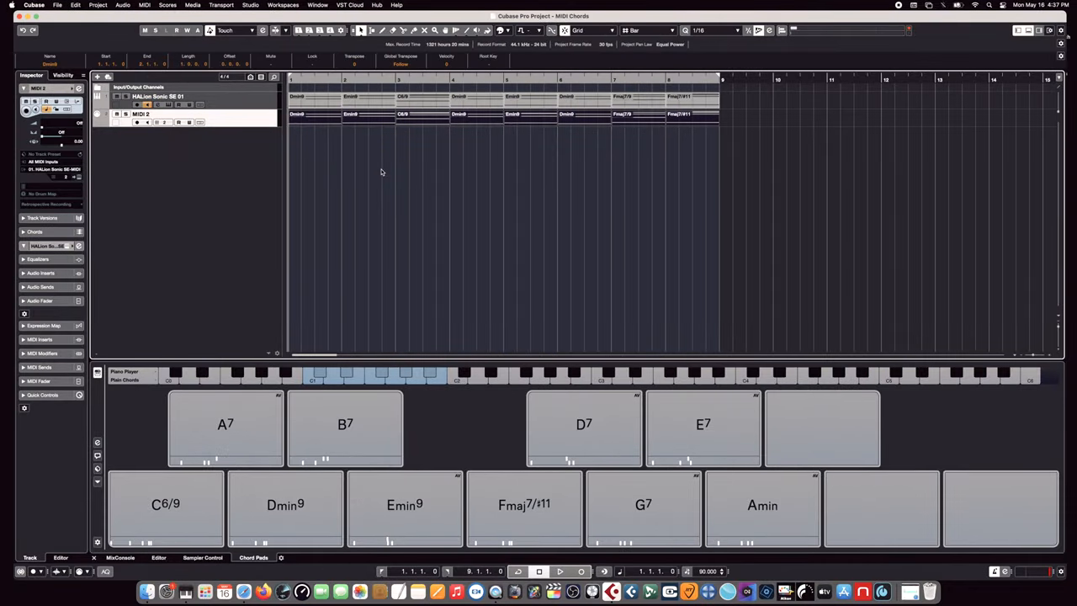
{"action": "left_click", "coordinate": [560, 572]}
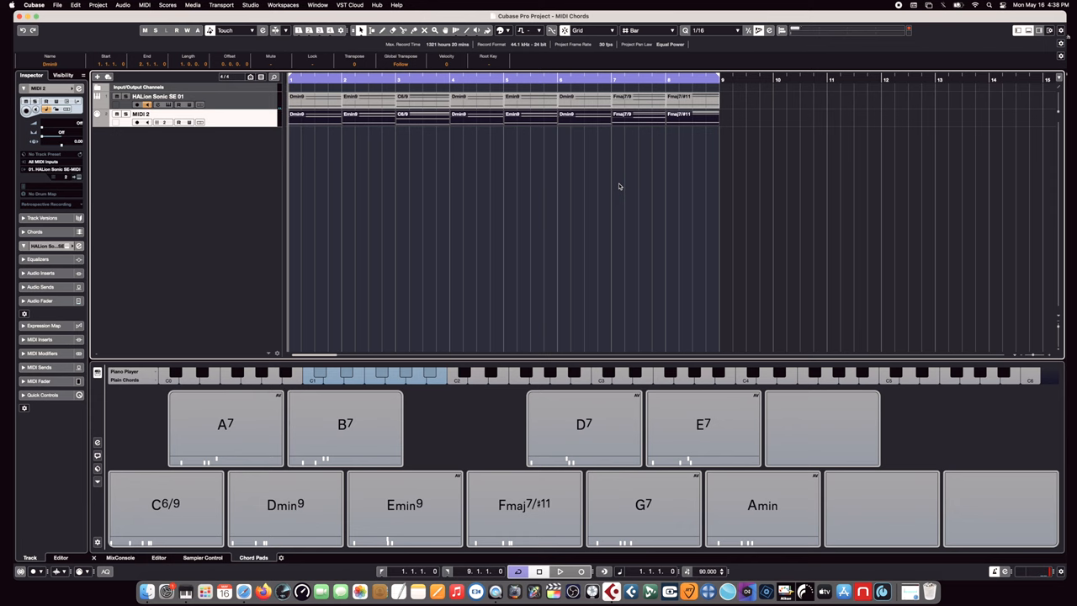
{"action": "mouse_move", "coordinate": [230, 124]}
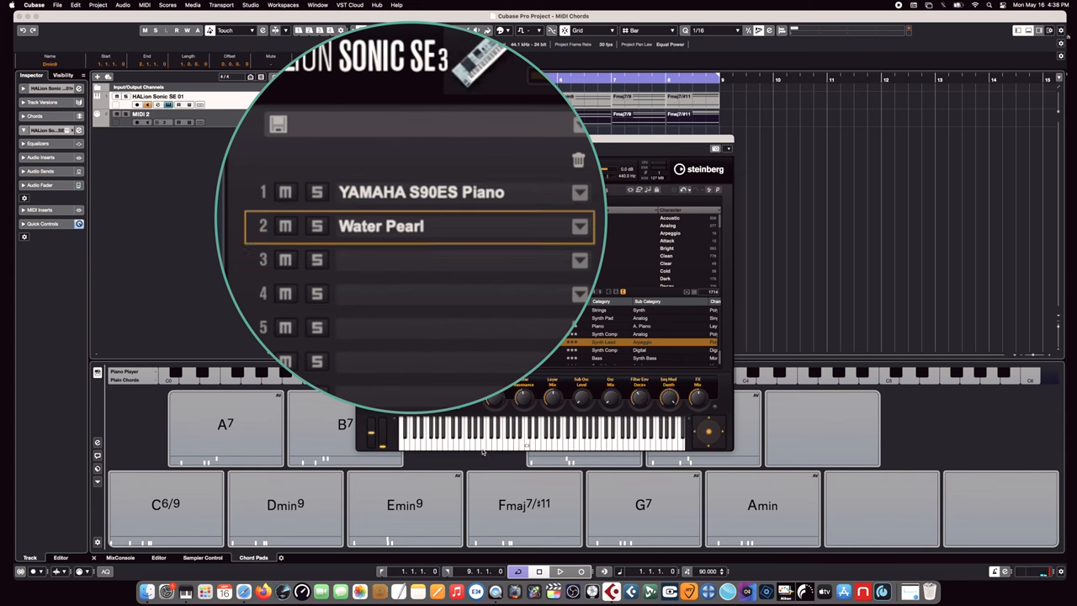
{"action": "mouse_move", "coordinate": [486, 451]}
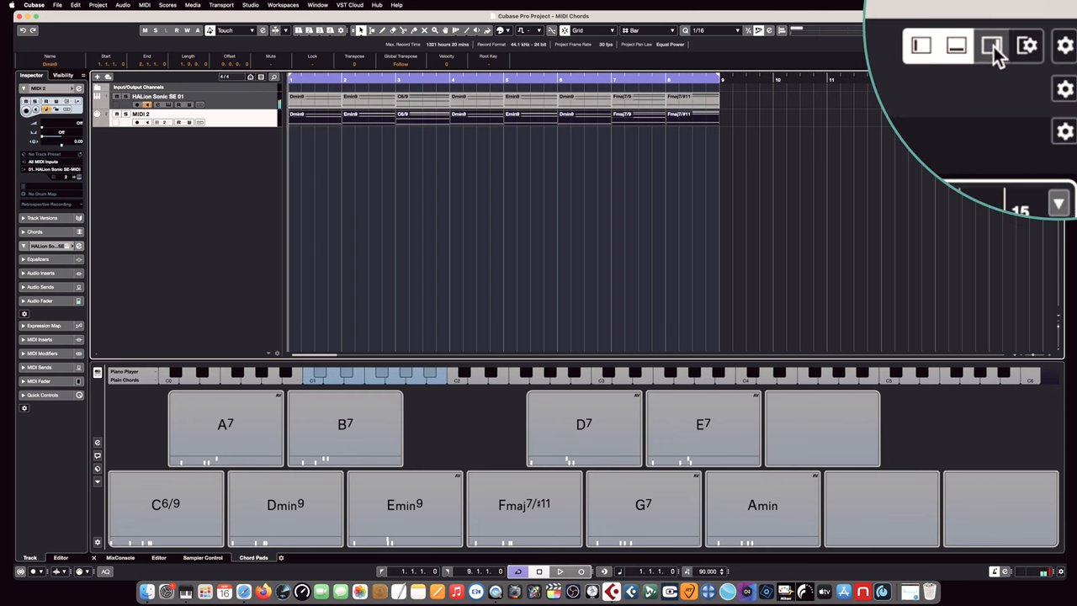
Step: Preview Hip Hop - Drum Loop 07 from the Media tab's Hip Hop vault during project playback
{"action": "left_click", "coordinate": [991, 46]}
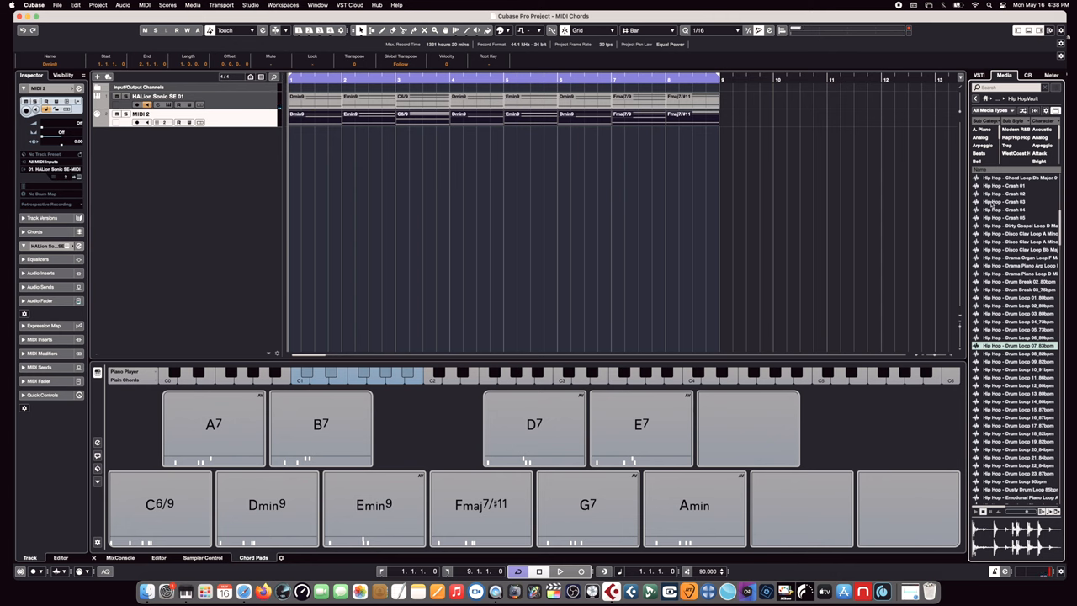
{"action": "left_click", "coordinate": [1014, 273]}
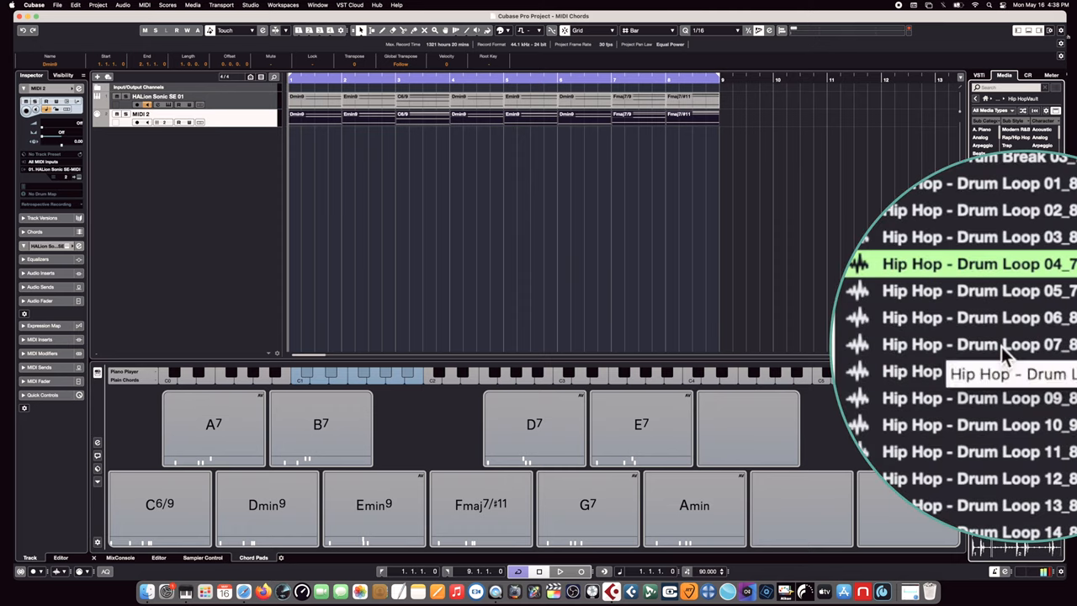
{"action": "left_click", "coordinate": [977, 345]}
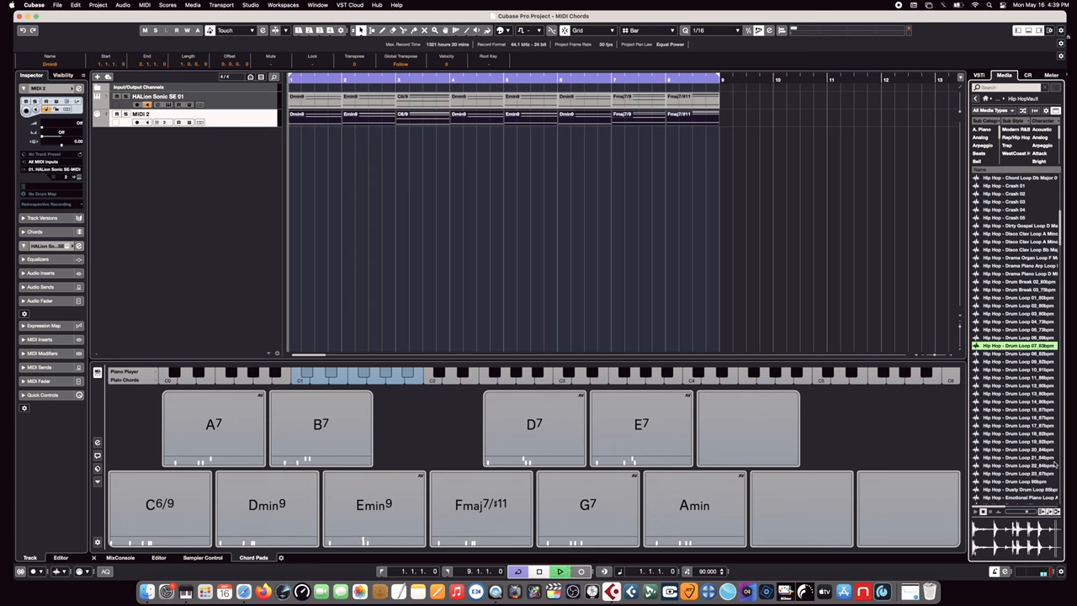
{"action": "left_click", "coordinate": [559, 571]}
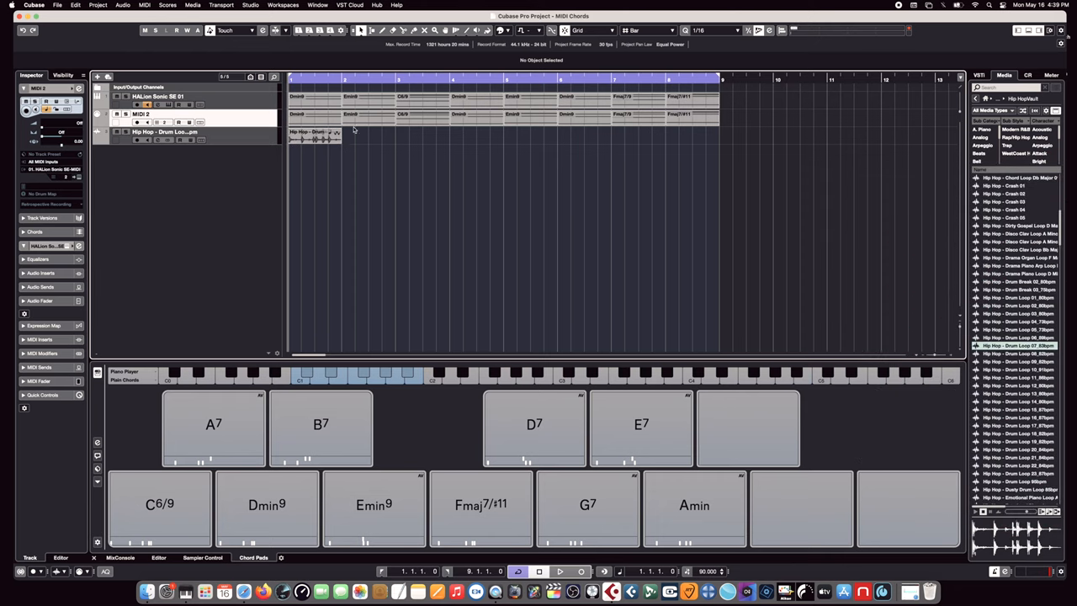
Step: Repeat Drum Loop 07 across eight bars, play it back, show its fader, and deselect
{"action": "left_click", "coordinate": [313, 134]}
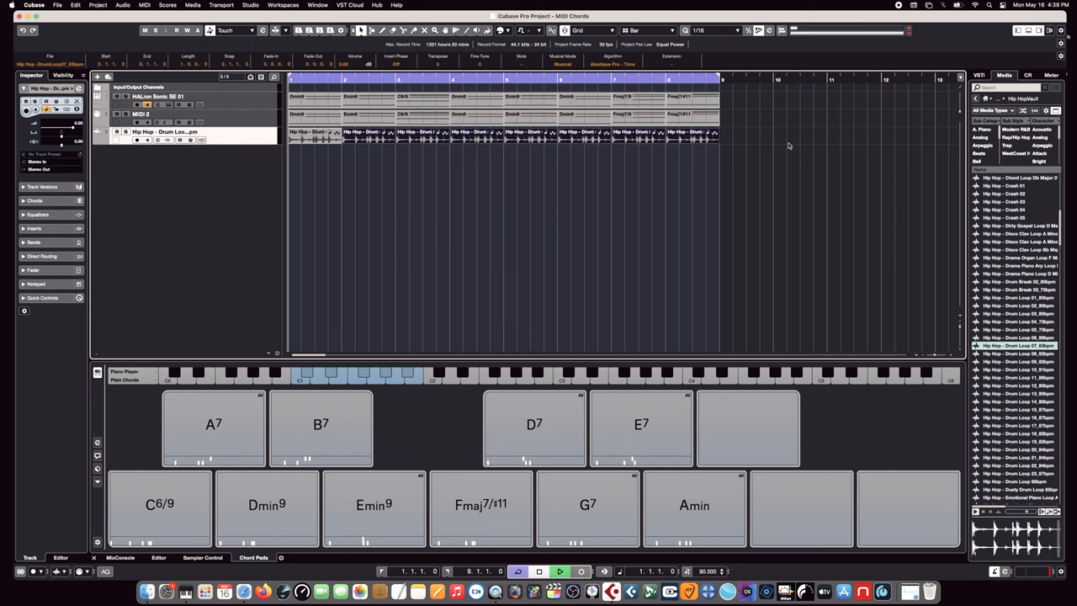
{"action": "left_click", "coordinate": [560, 572]}
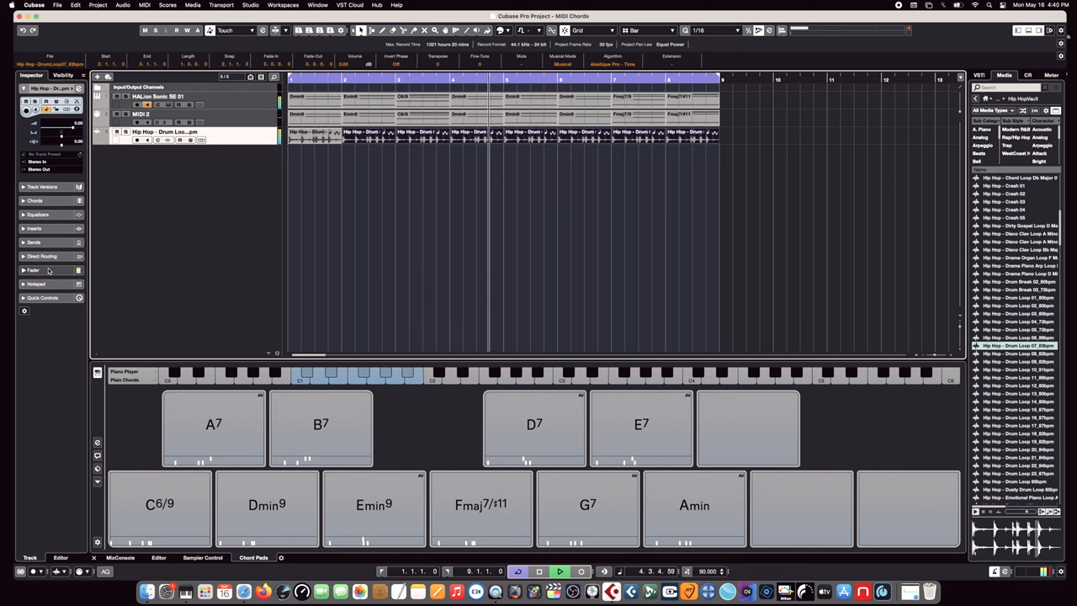
{"action": "left_click", "coordinate": [33, 270]}
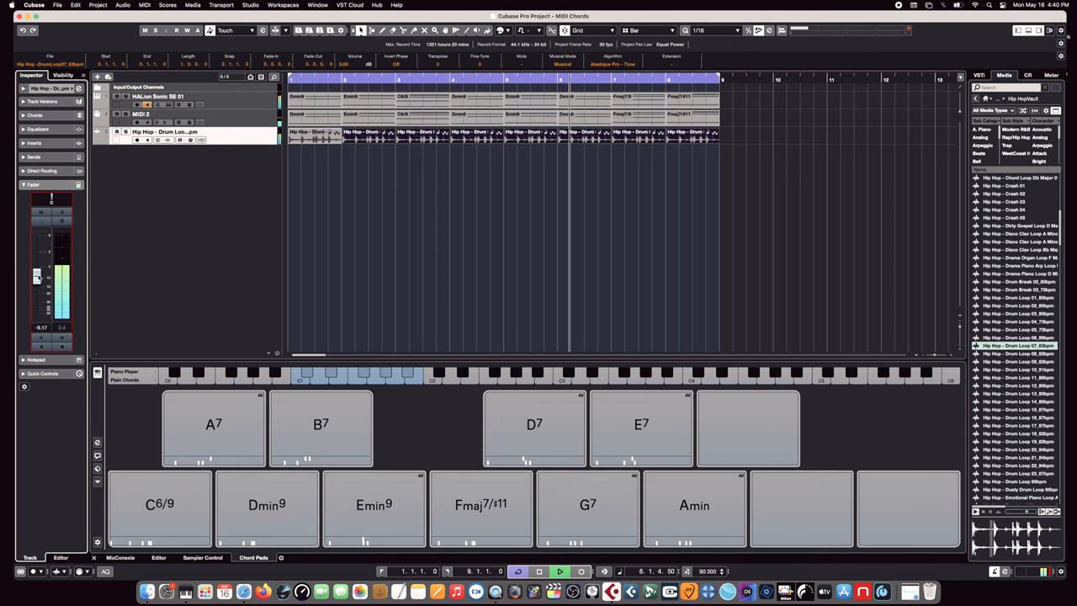
{"action": "left_click", "coordinate": [375, 230]}
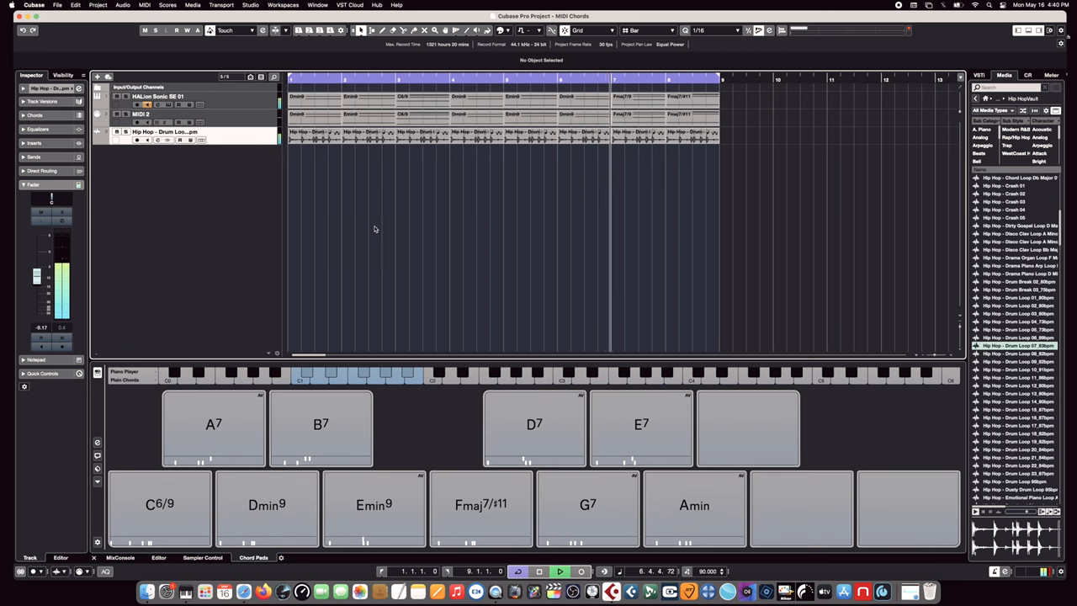